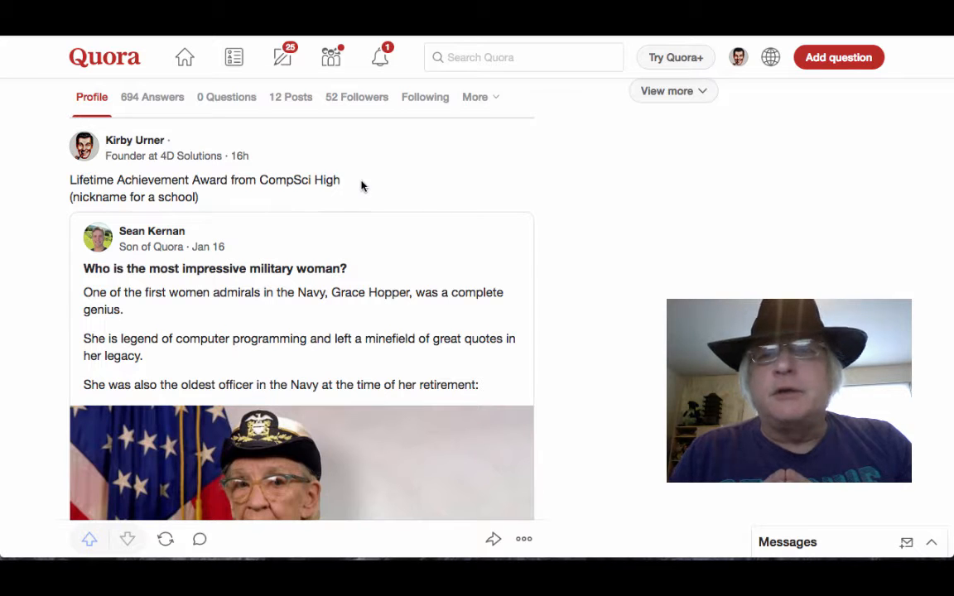
Highlight the 'from CompSci High' phrase and read down the Disambiguation post.
left_click_drag(225, 180, 340, 180)
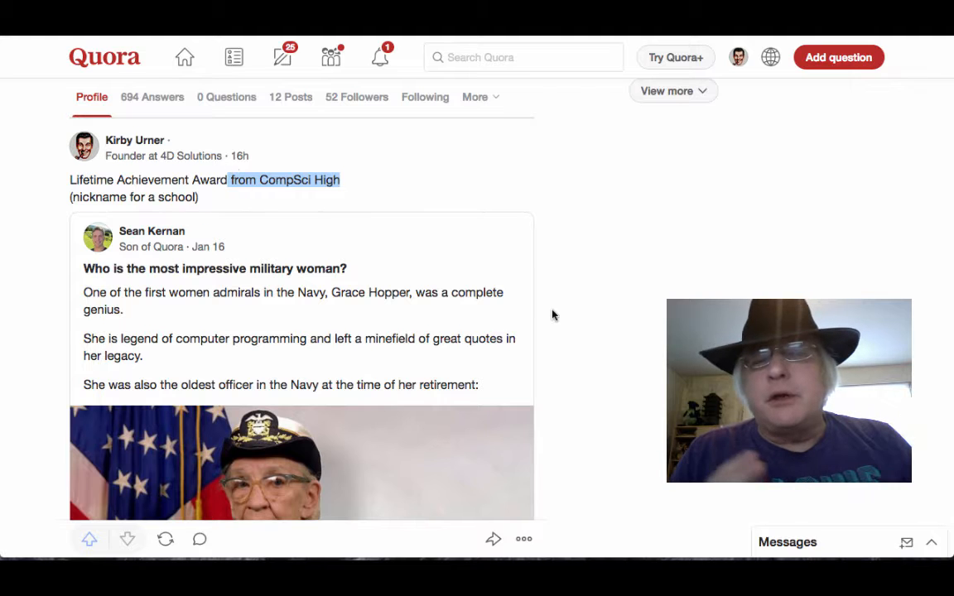
scroll("down", 3)
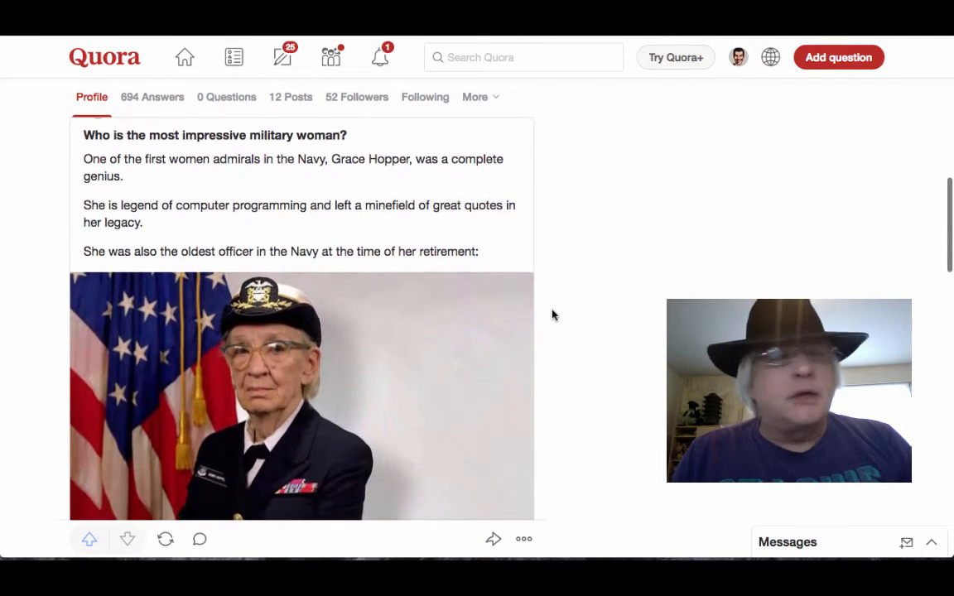
scroll("down", 3)
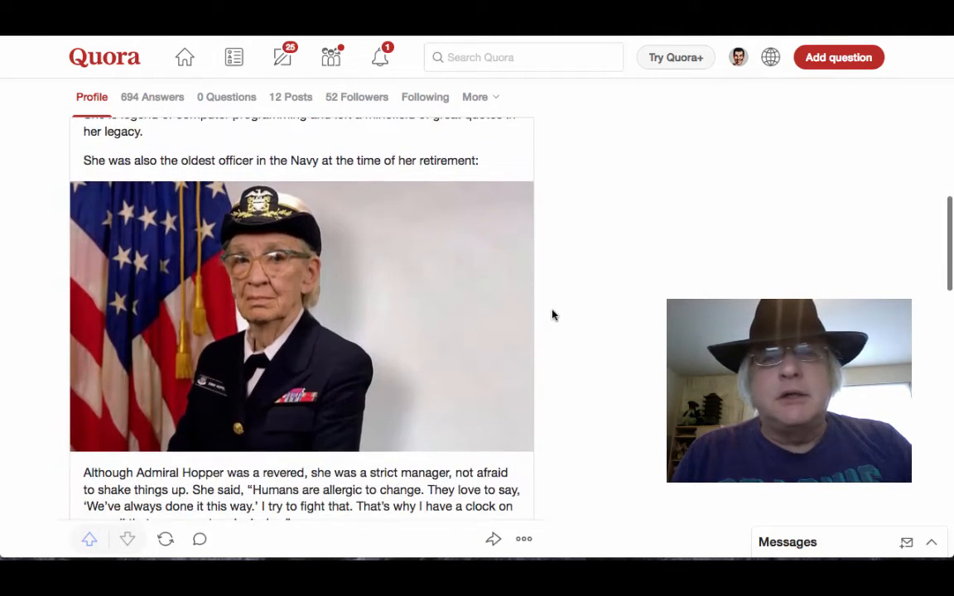
scroll("down", 3)
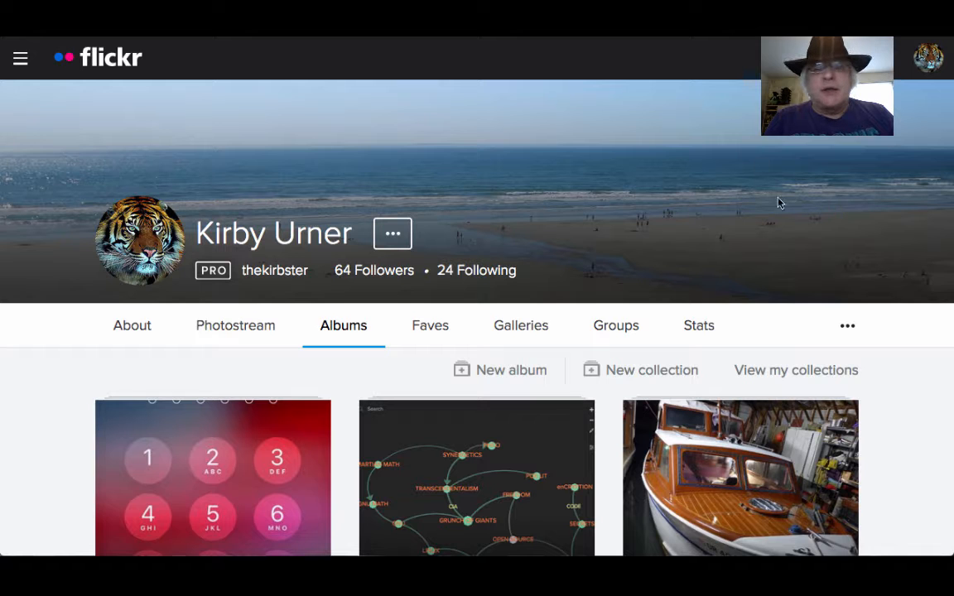
scroll("down", 3)
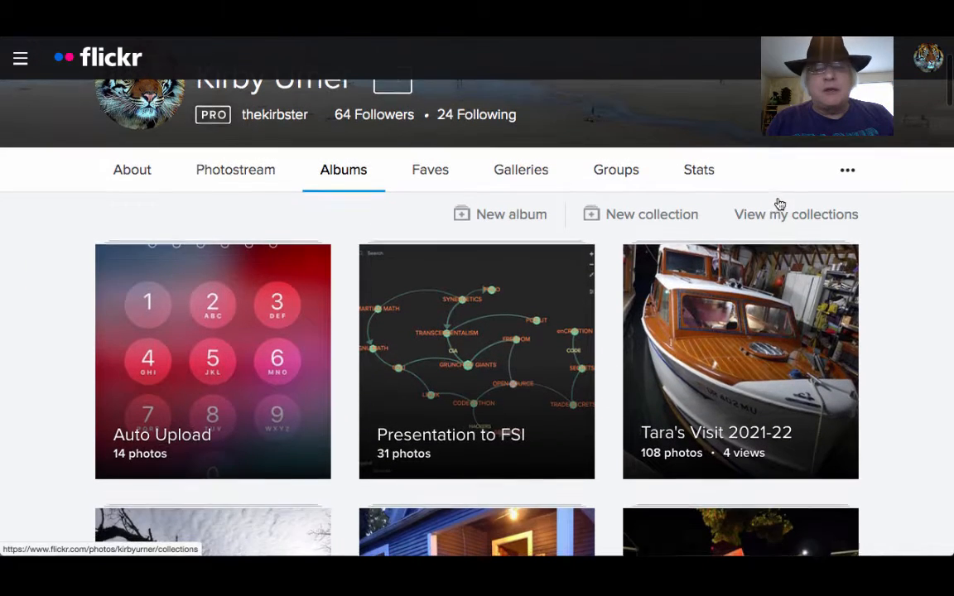
scroll("down", 3)
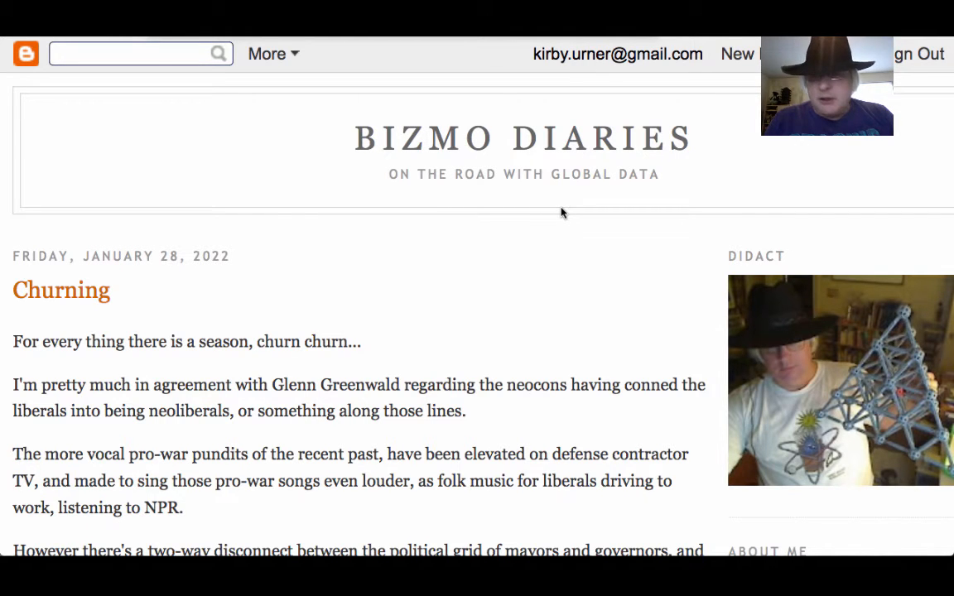
Continue down the post and follow its academia.edu profile link.
scroll("down", 3)
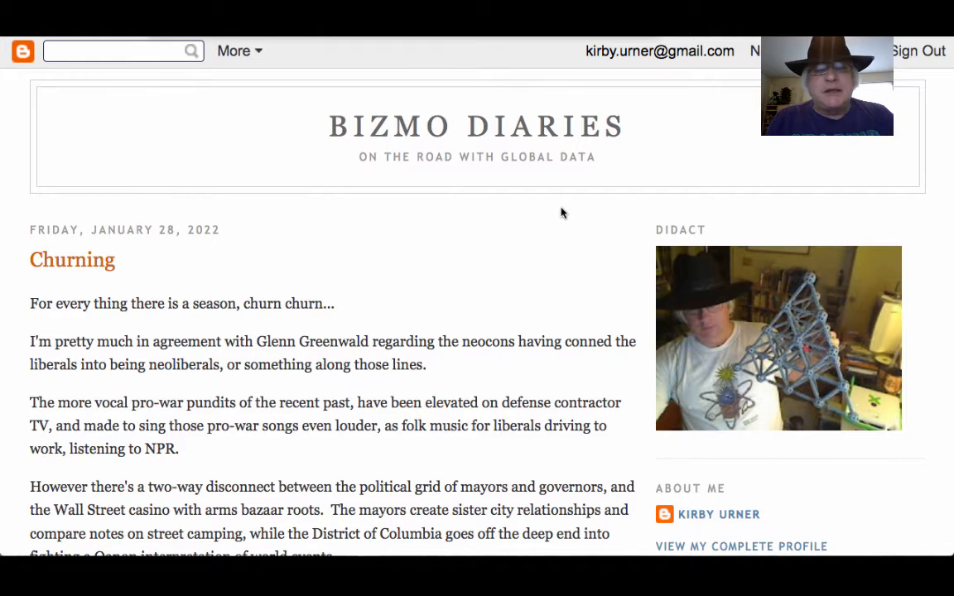
scroll("down", 3)
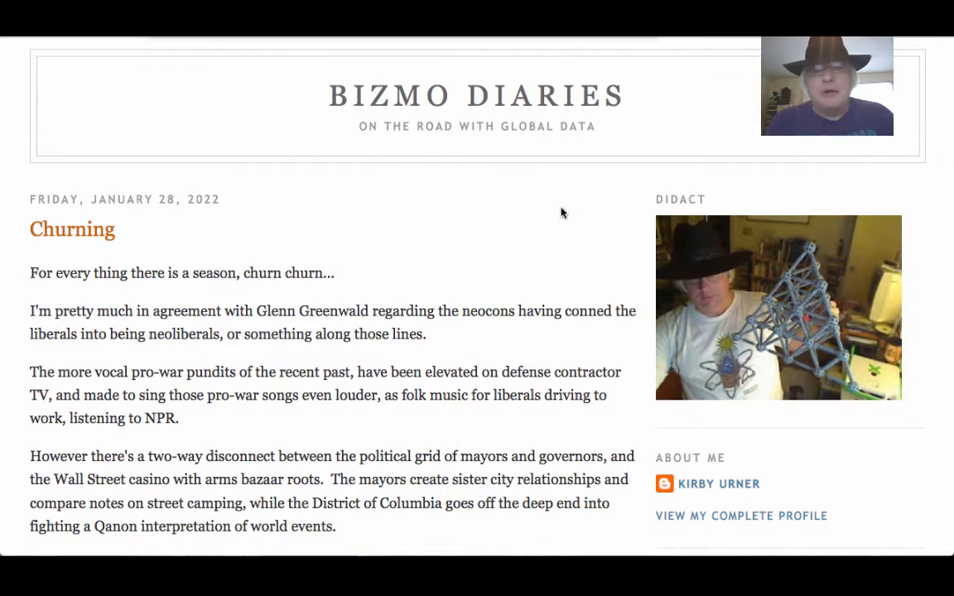
scroll("down", 3)
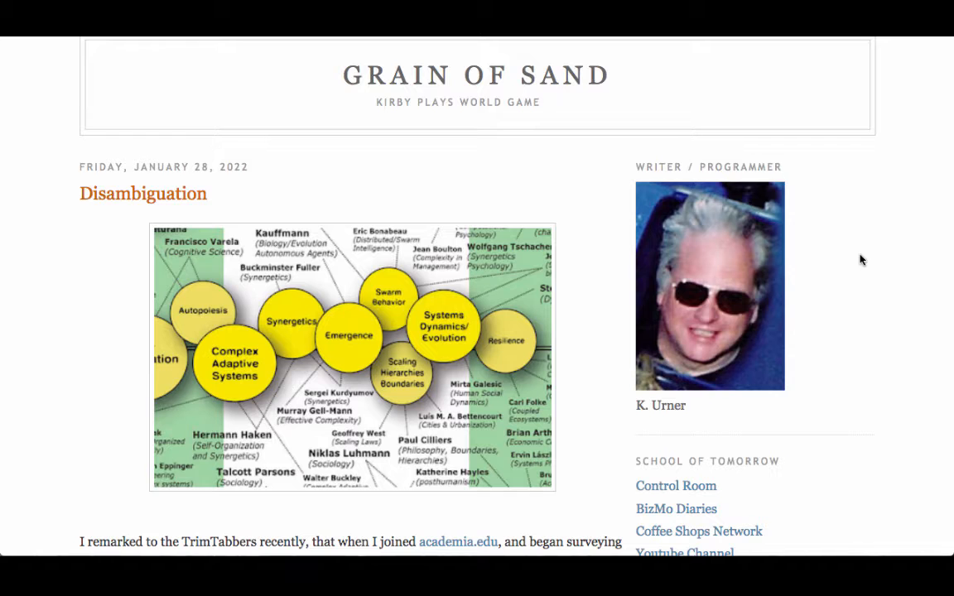
scroll("down", 3)
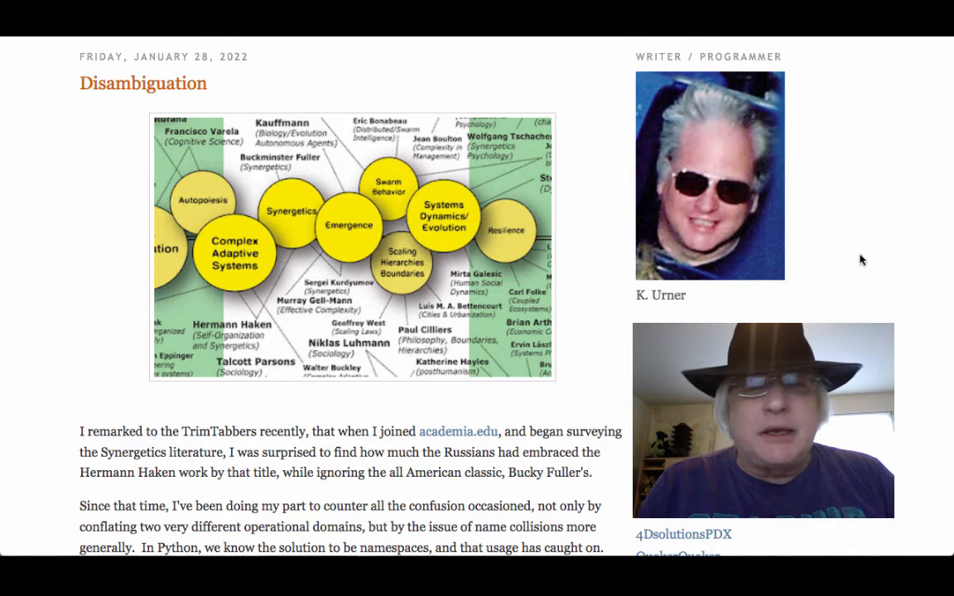
mouse_move(469, 418)
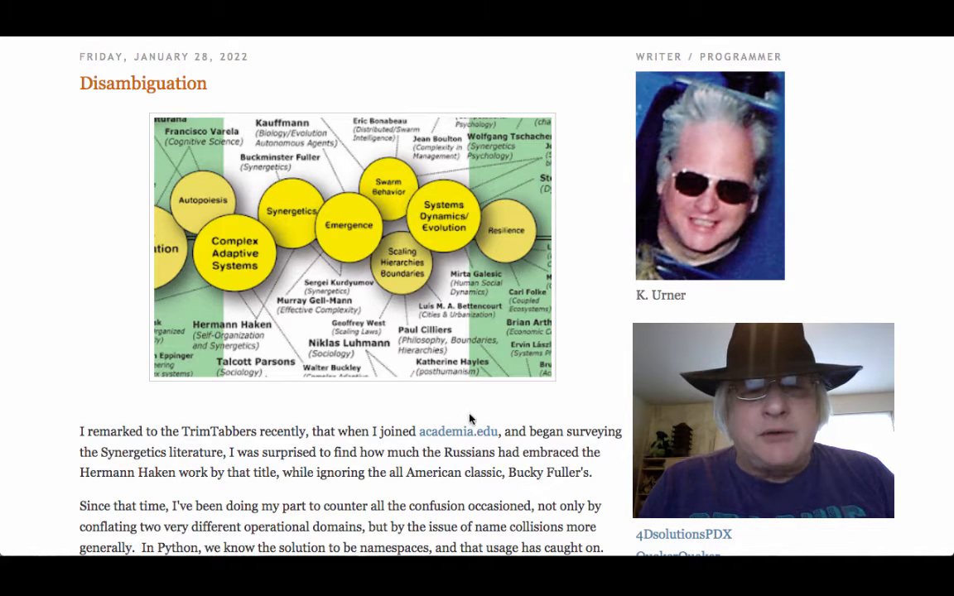
mouse_move(458, 432)
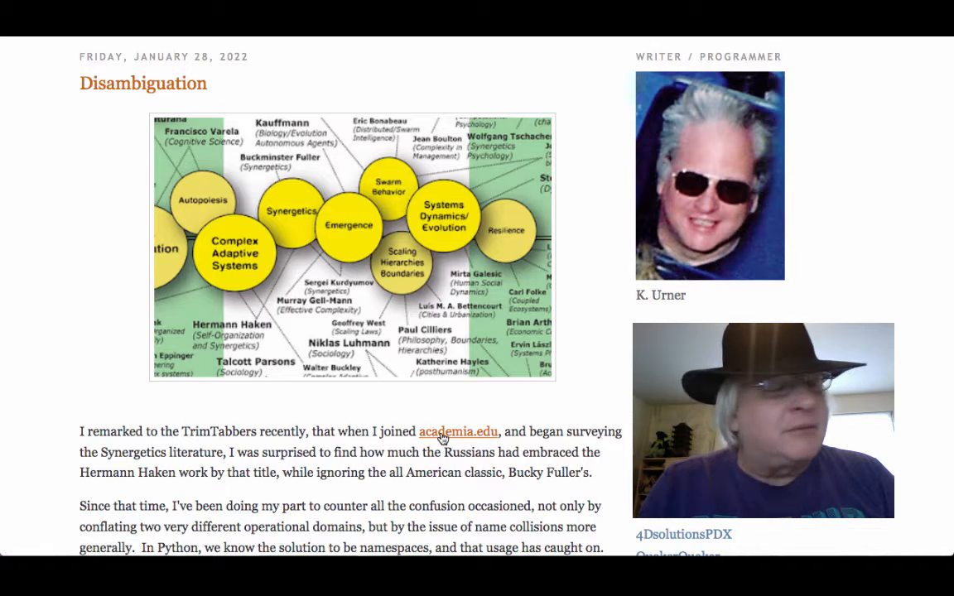
left_click(458, 432)
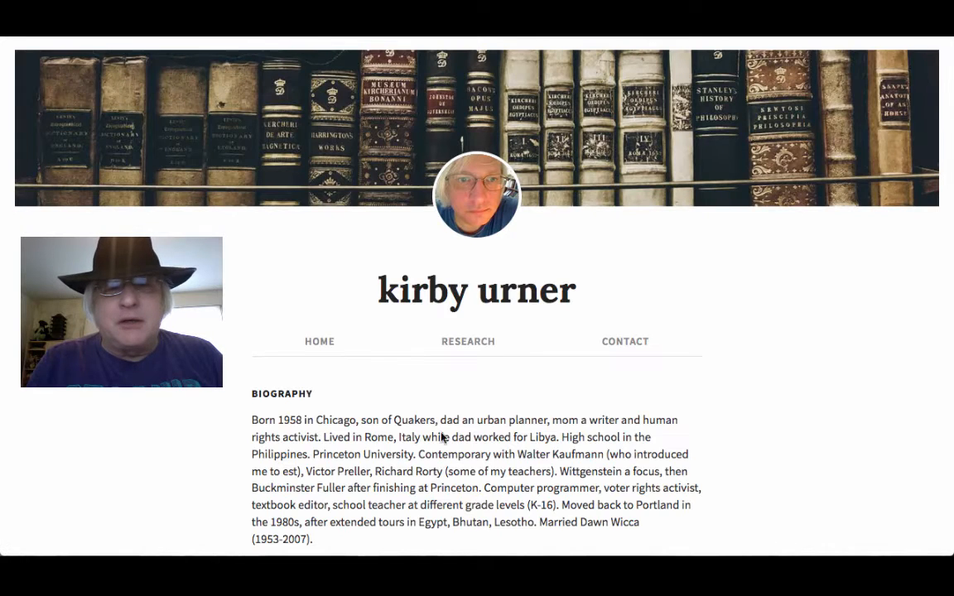
Scroll the Academia.edu research page through the Papers list, including Generating the Flextegrity Lattice.
scroll("down", 3)
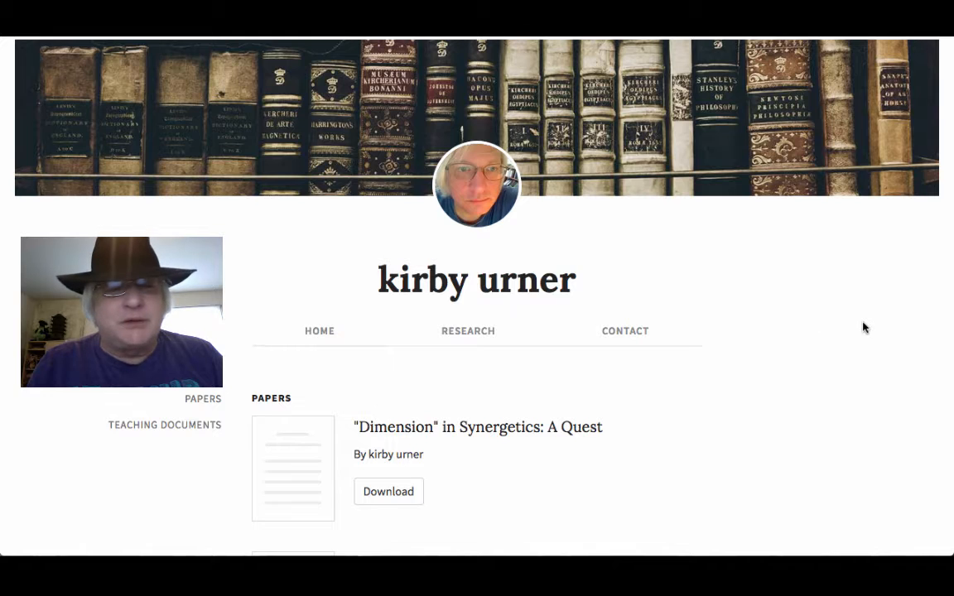
scroll("down", 3)
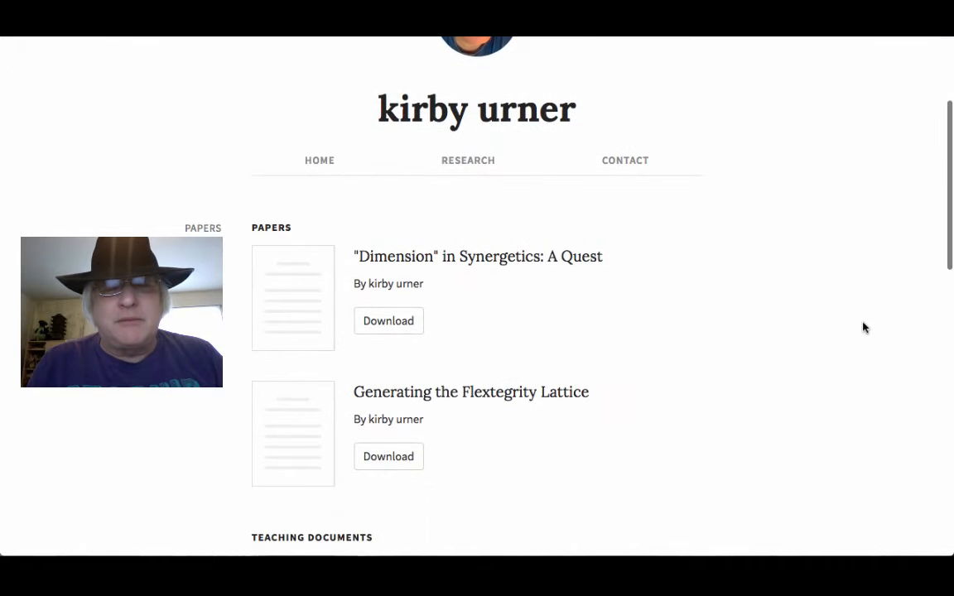
mouse_move(466, 265)
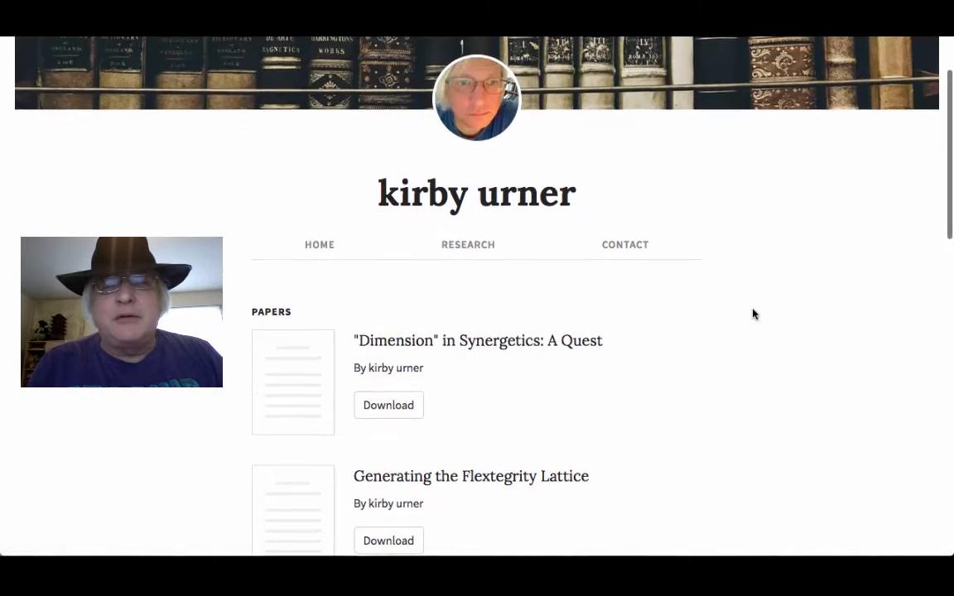
scroll("down", 3)
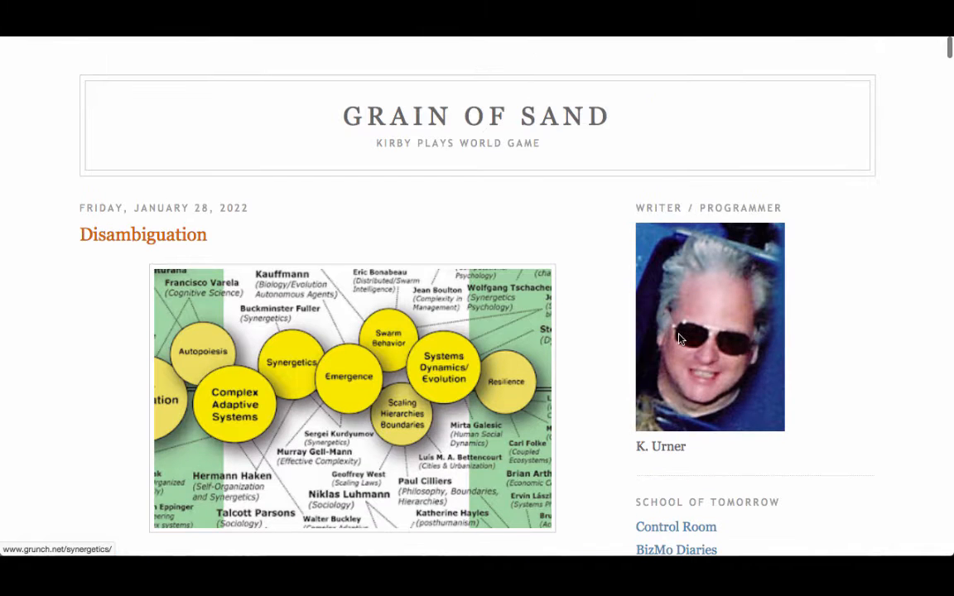
Read down Hermann Haken's curator page and follow the synergetics link.
scroll("down", 3)
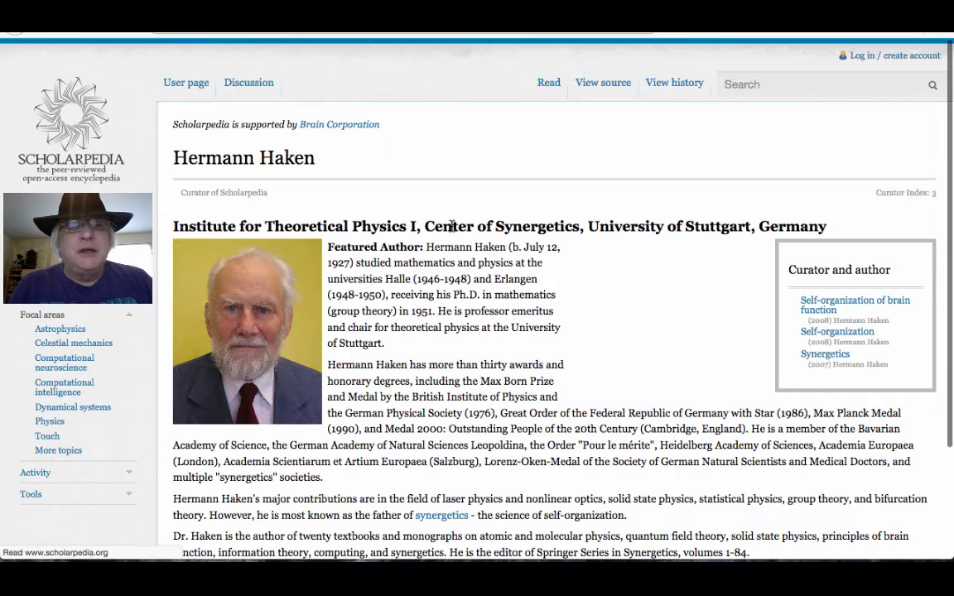
scroll("down", 3)
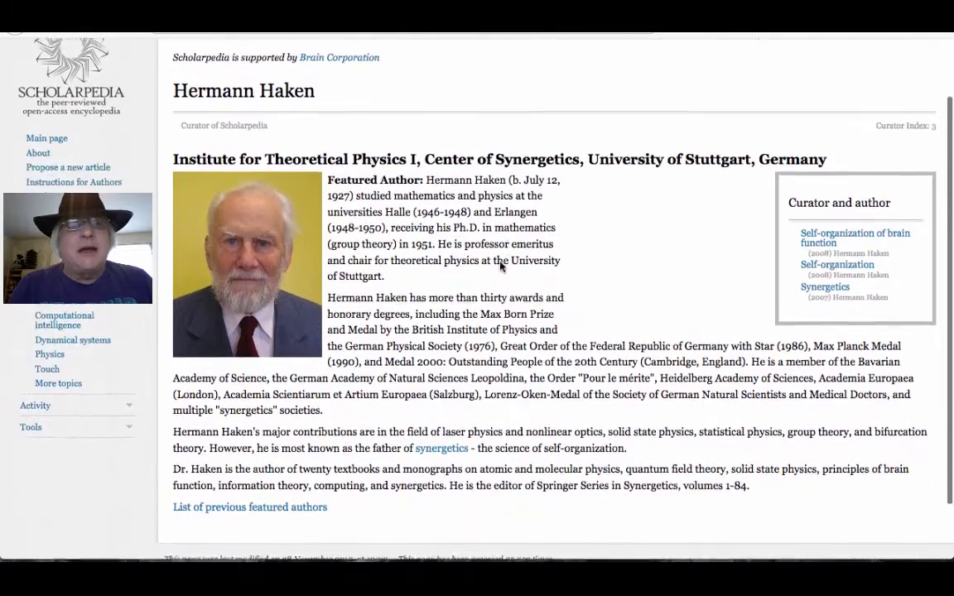
scroll("down", 3)
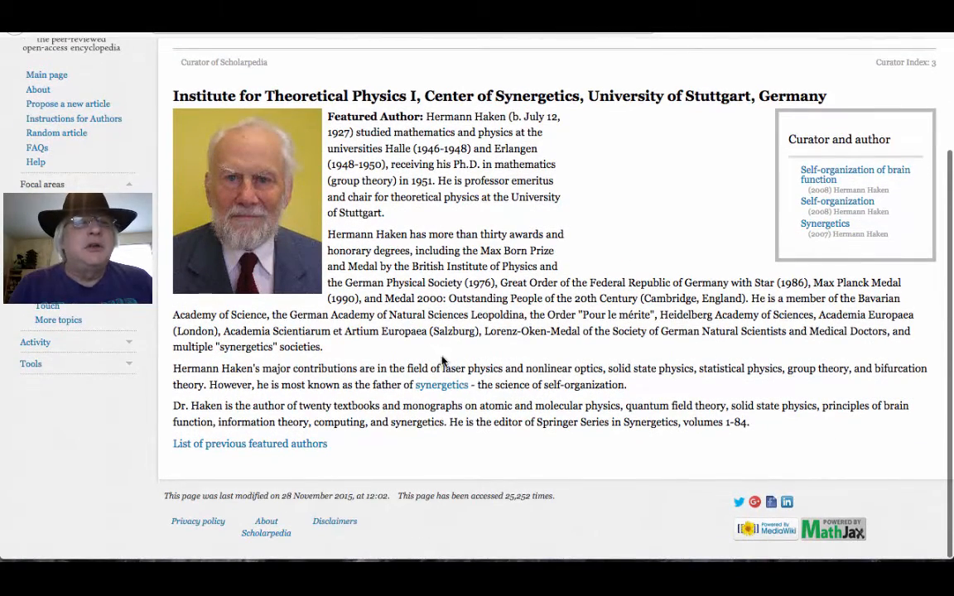
mouse_move(441, 385)
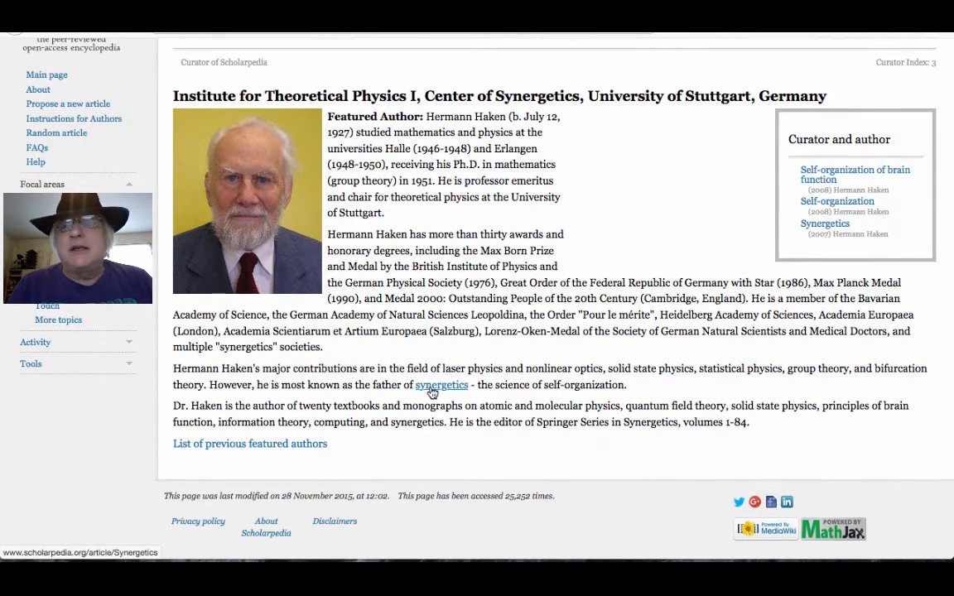
left_click(442, 385)
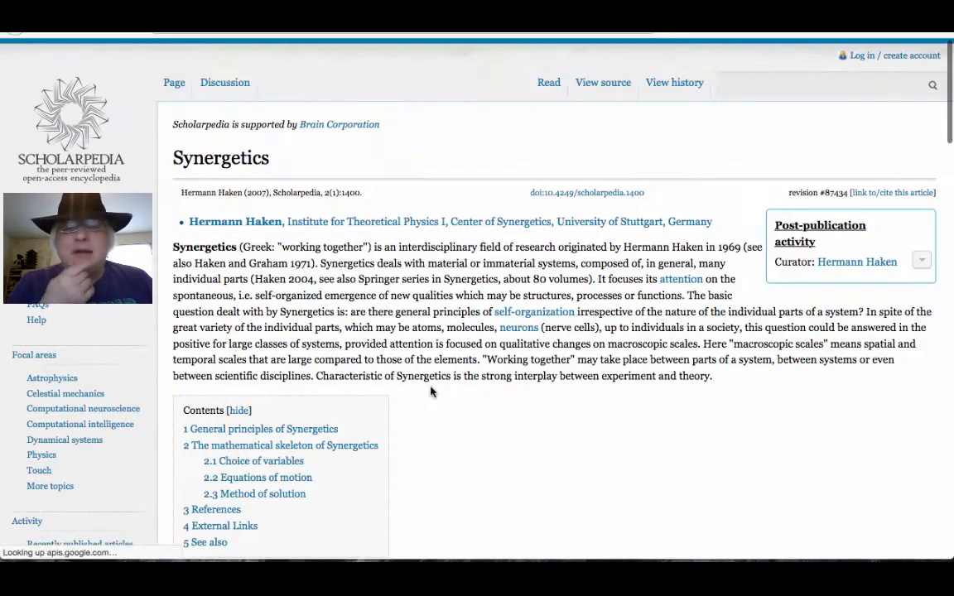
Scroll through the Synergetics article to its list of applications.
scroll("down", 3)
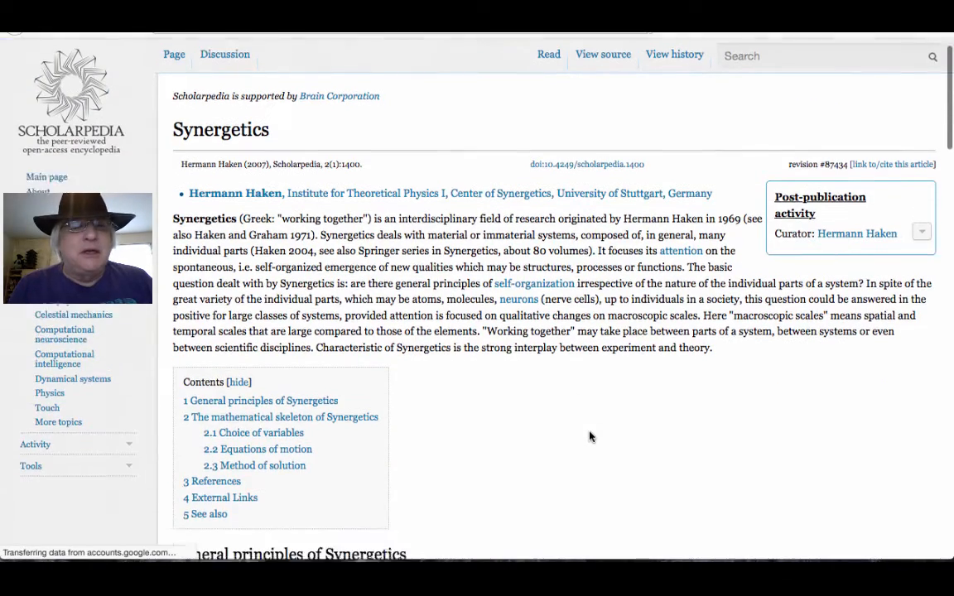
scroll("down", 3)
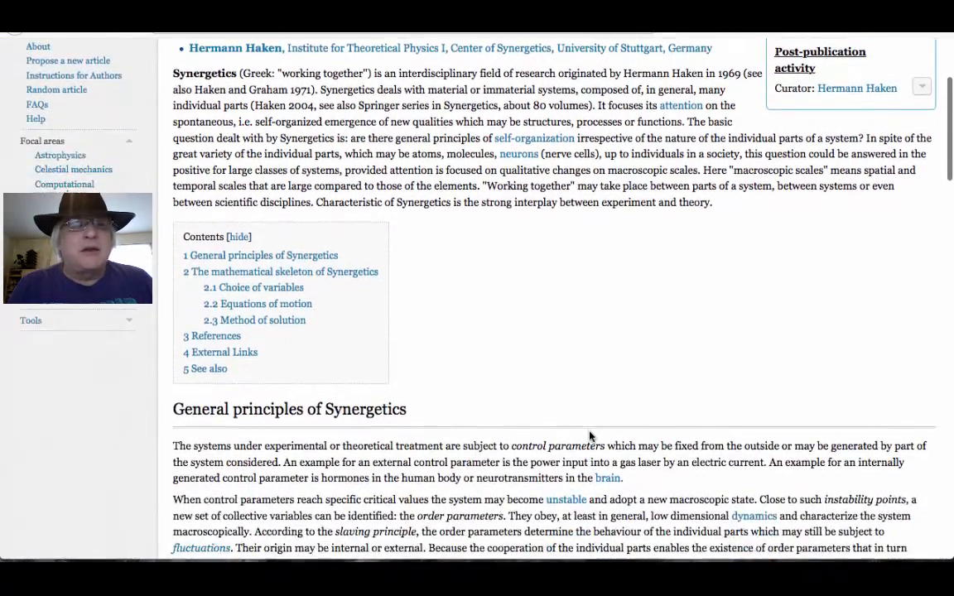
scroll("down", 3)
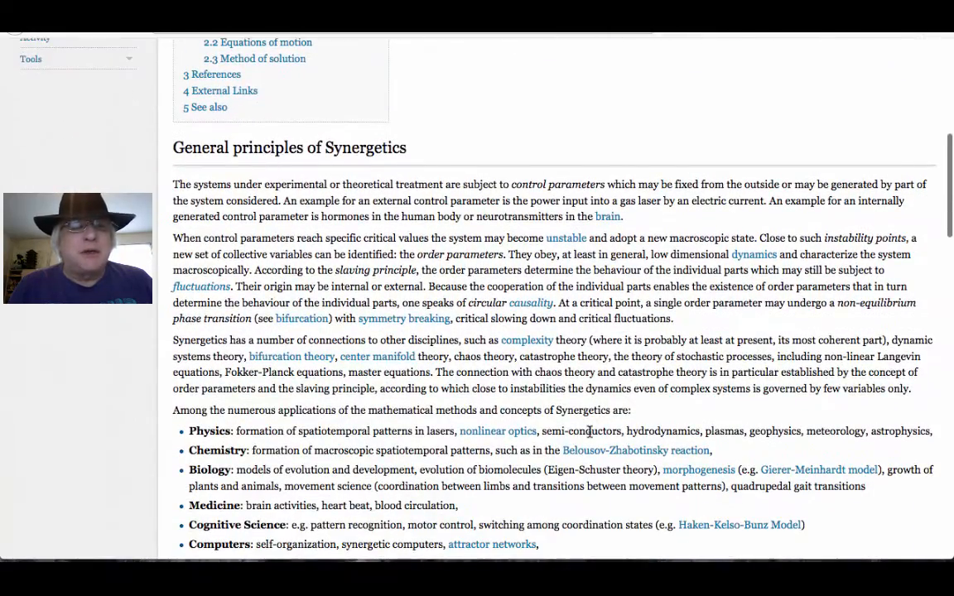
scroll("down", 3)
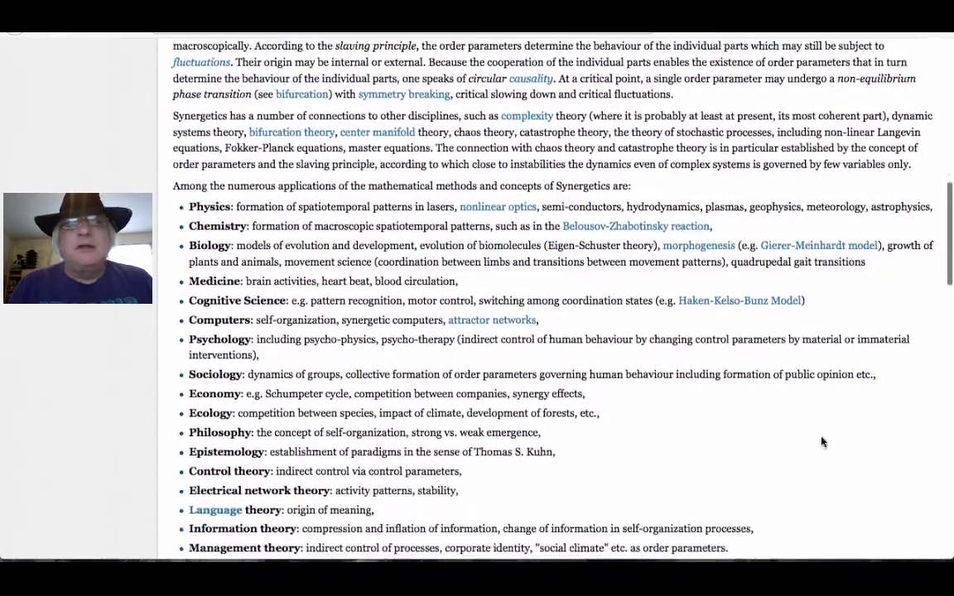
scroll("down", 3)
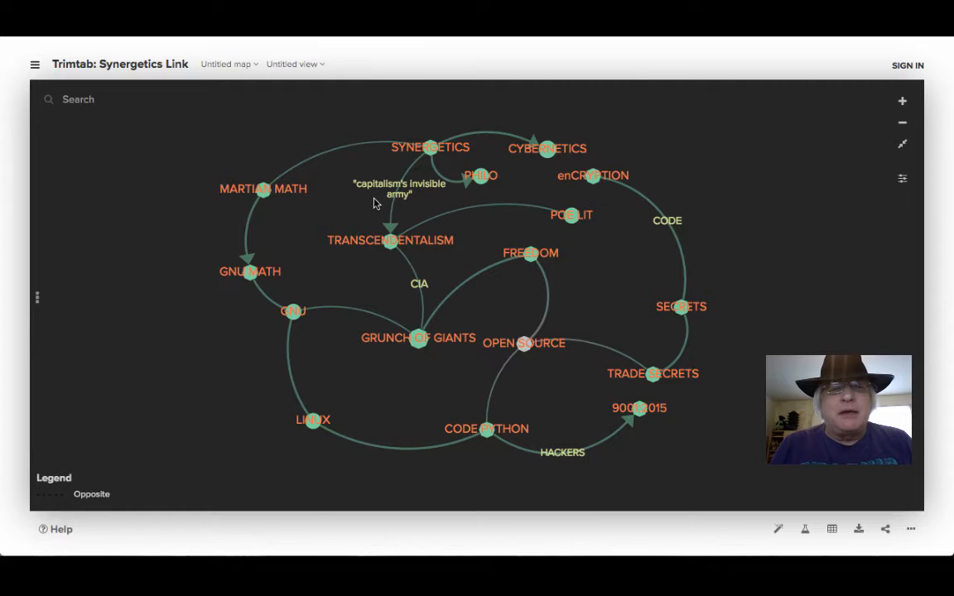
mouse_move(390, 240)
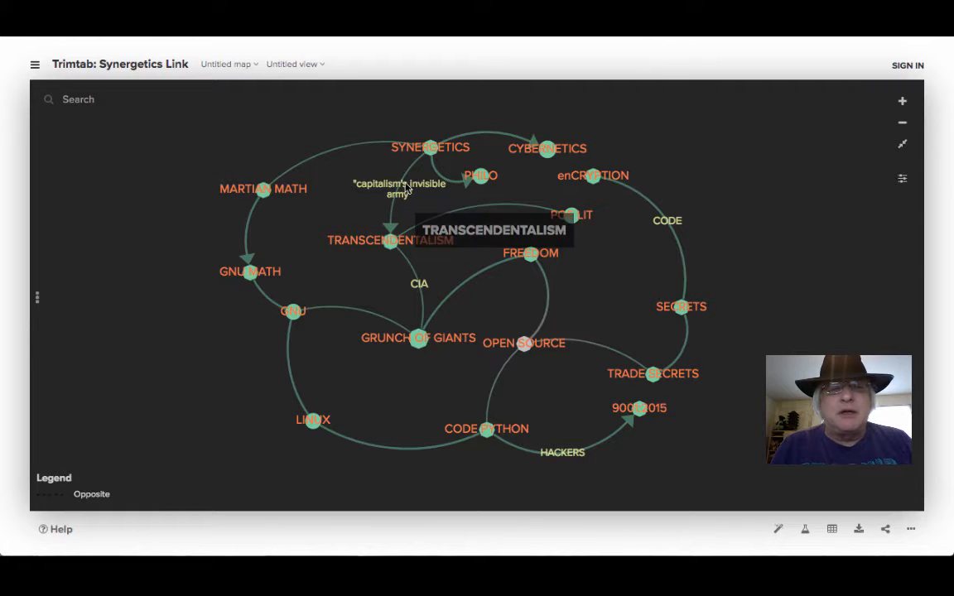
left_click(430, 147)
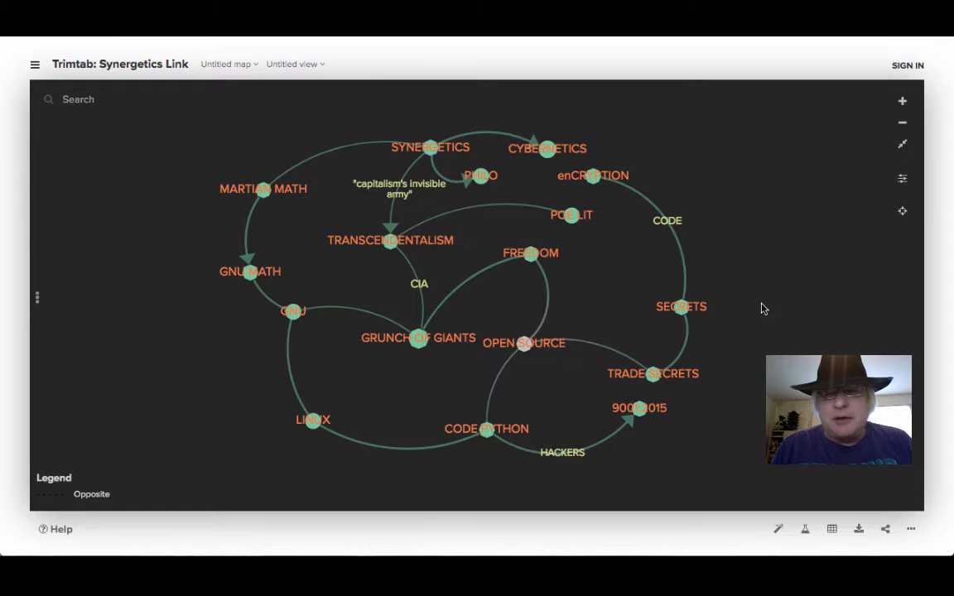
mouse_move(694, 311)
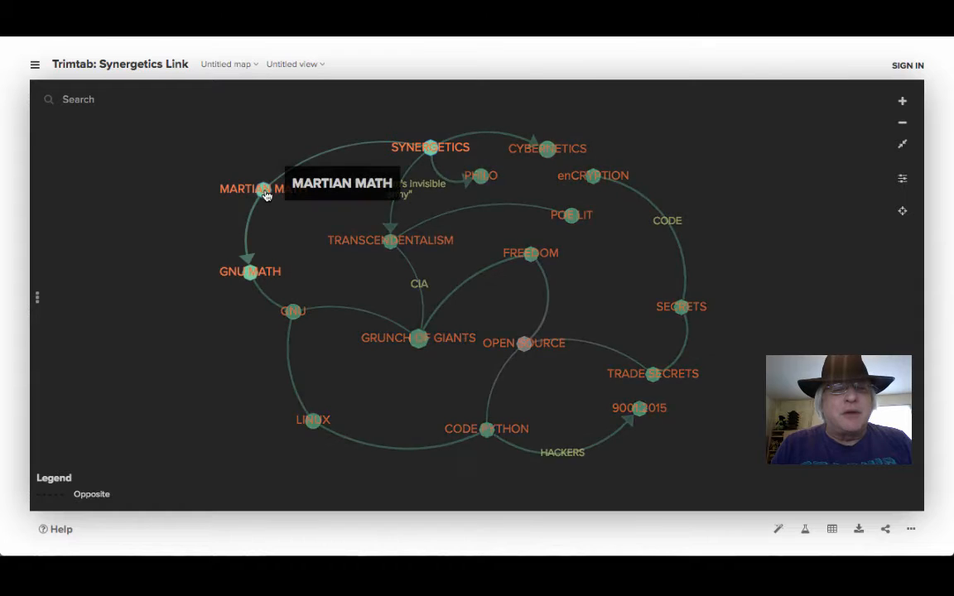
mouse_move(253, 277)
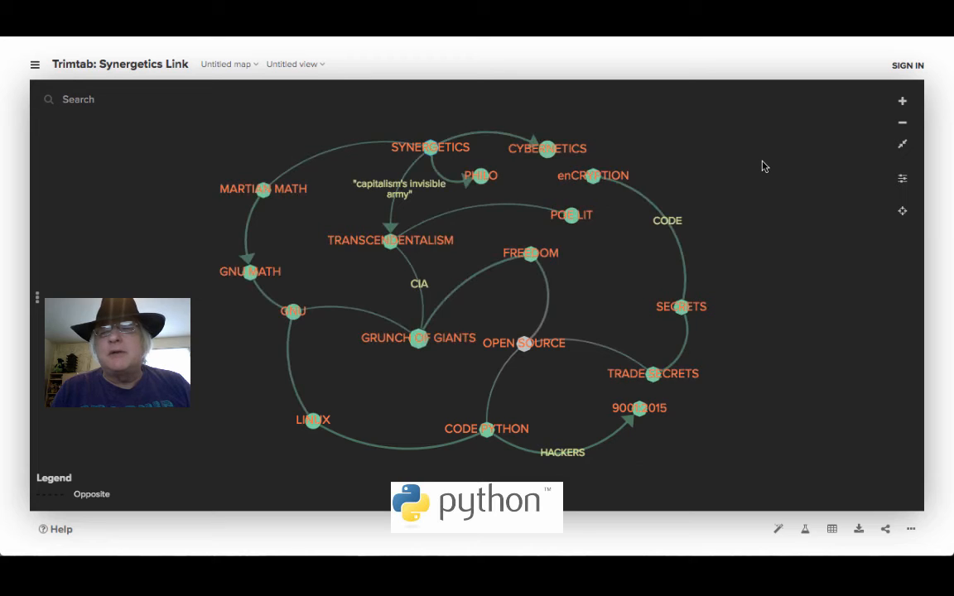
mouse_move(778, 134)
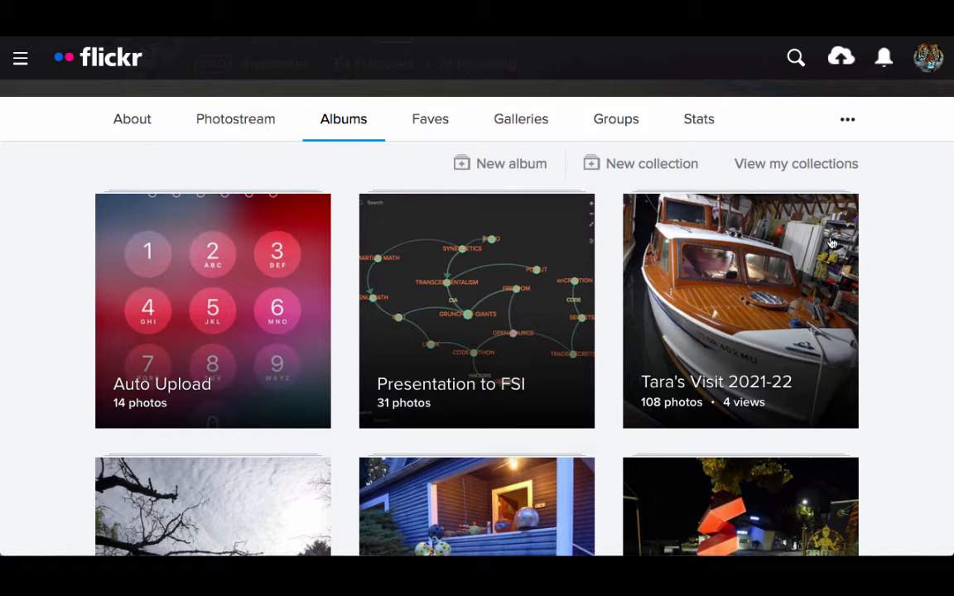
Scroll down the Flickr albums page before leaving for the synergeo Groups.io topics.
scroll("down", 3)
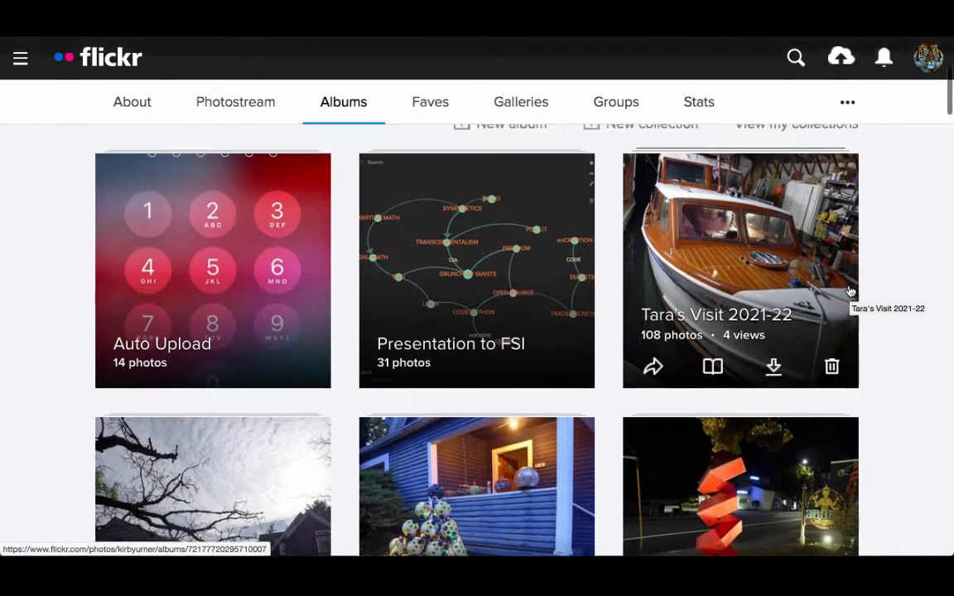
scroll("down", 3)
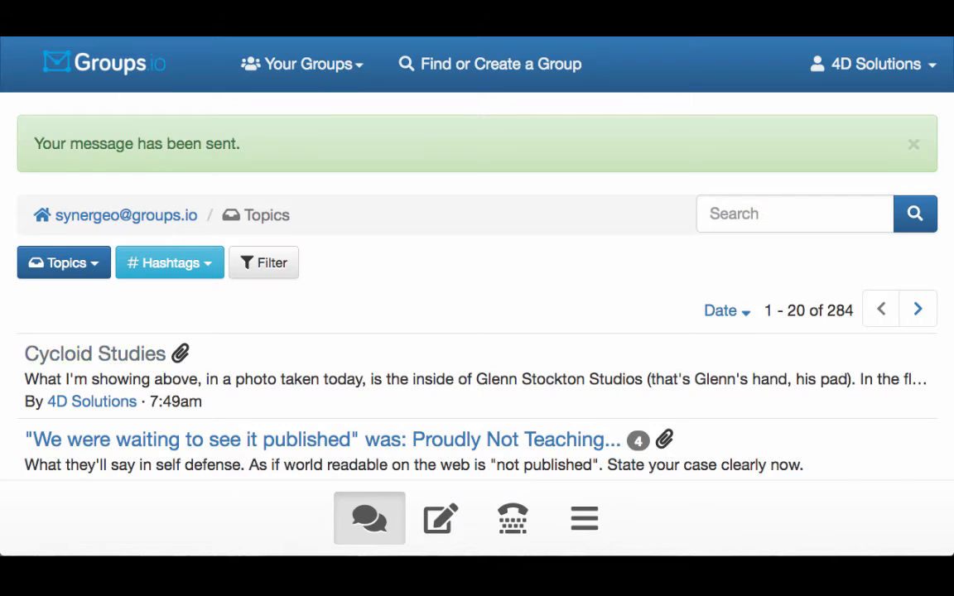
Find and open the 'Volumetric Accounting (IVM vs XYZ)' topic in the synergeo topics list.
scroll("down", 3)
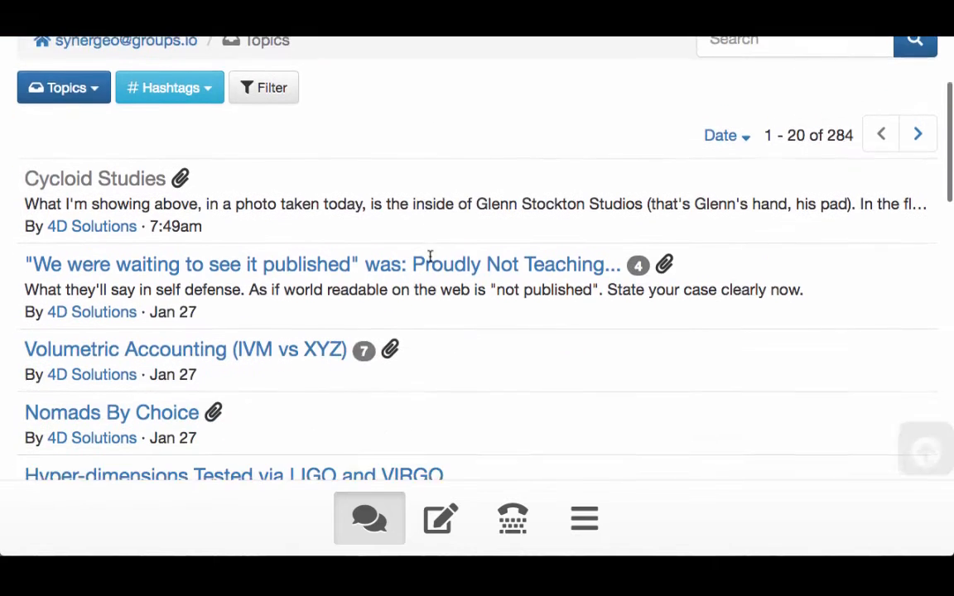
scroll("down", 3)
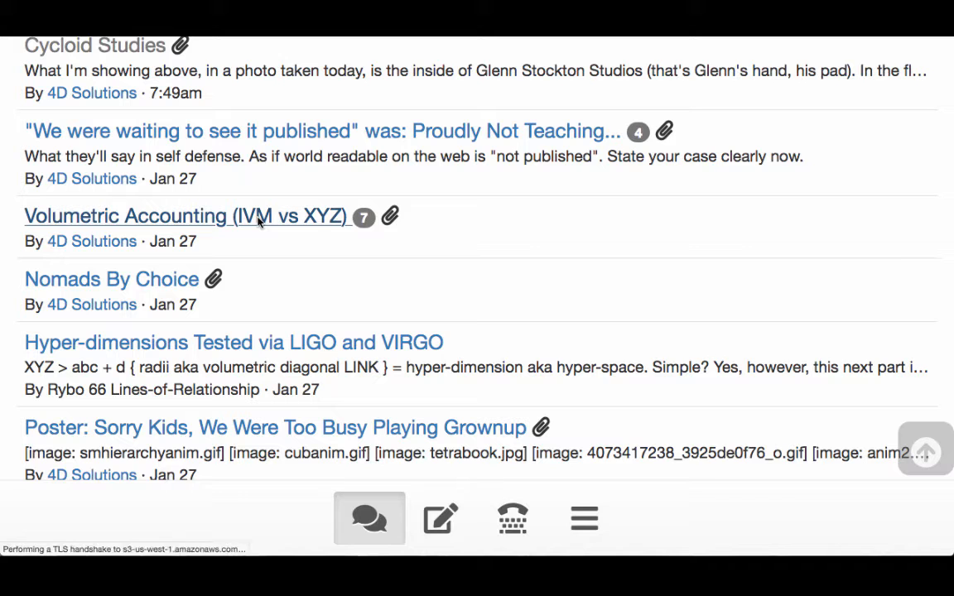
left_click(185, 216)
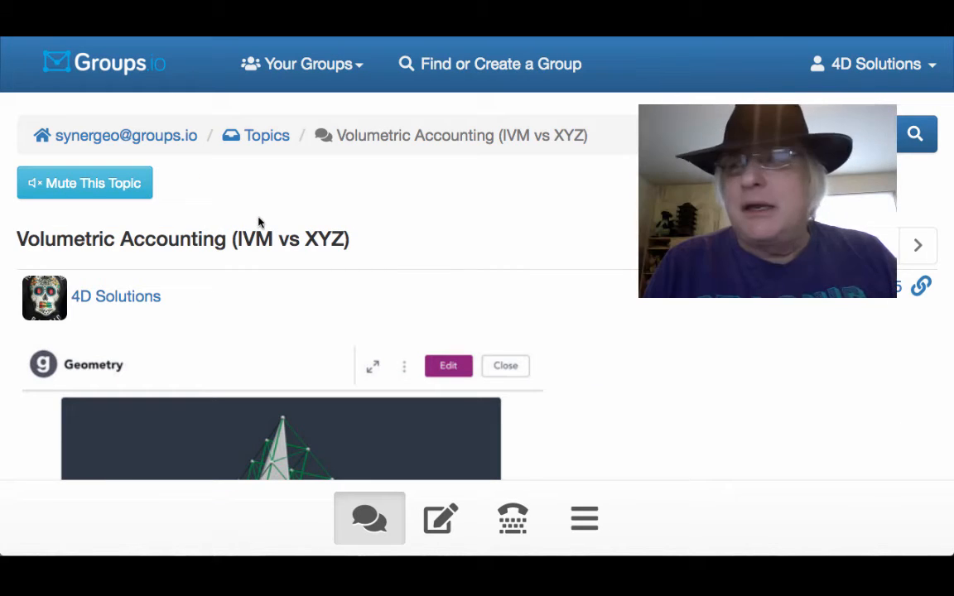
Read down the topic's tetravolumes post.
scroll("down", 3)
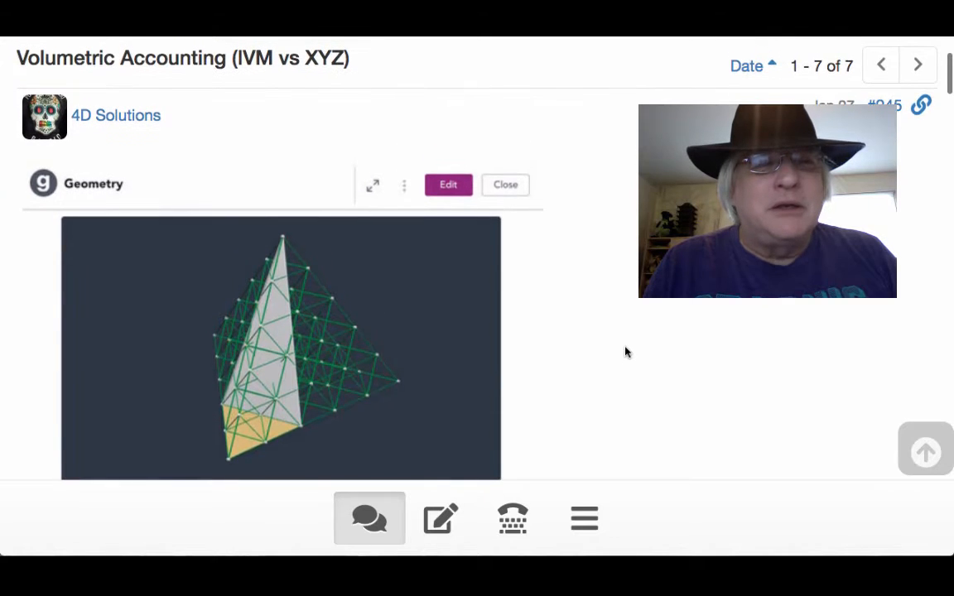
scroll("down", 3)
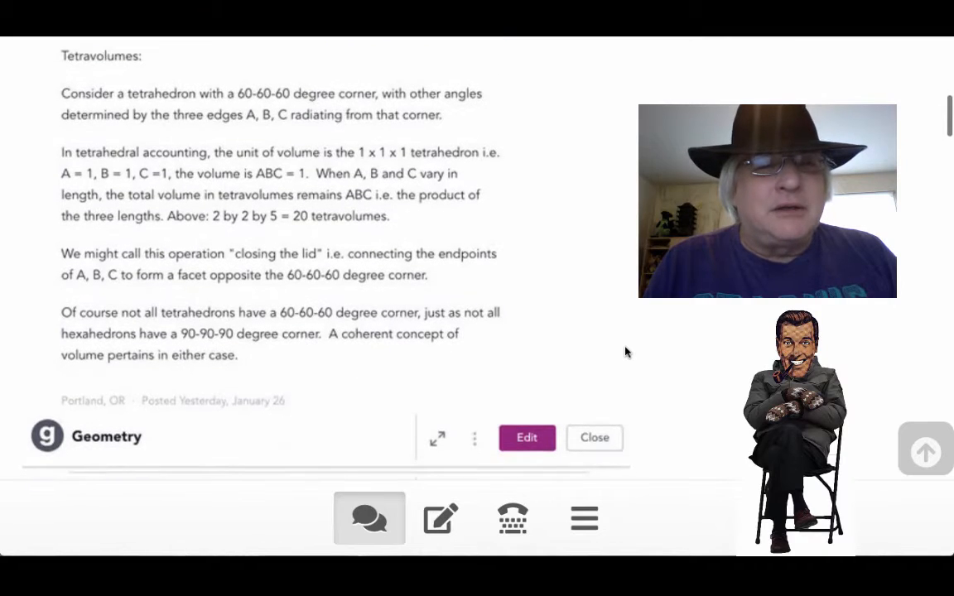
scroll("down", 3)
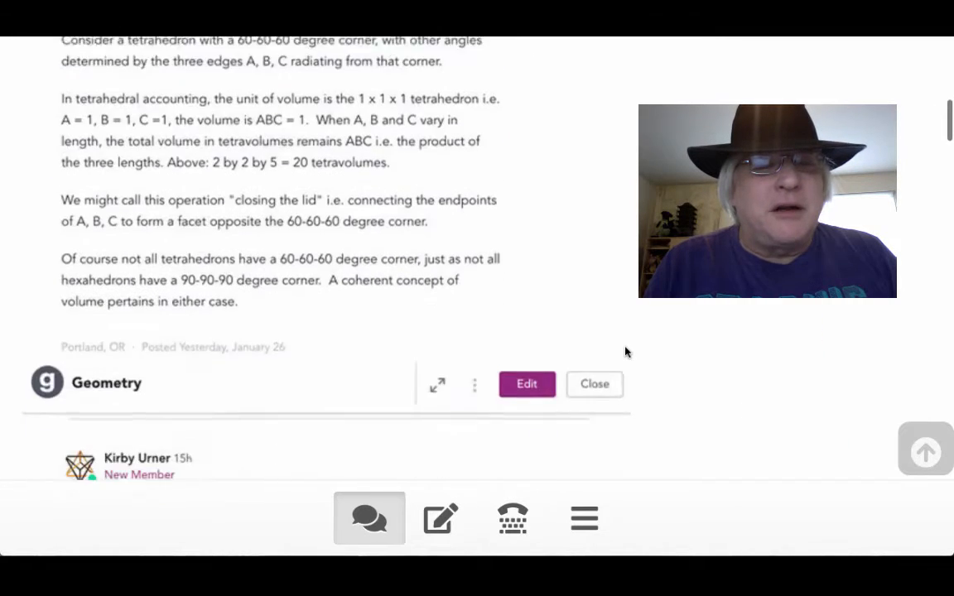
scroll("down", 3)
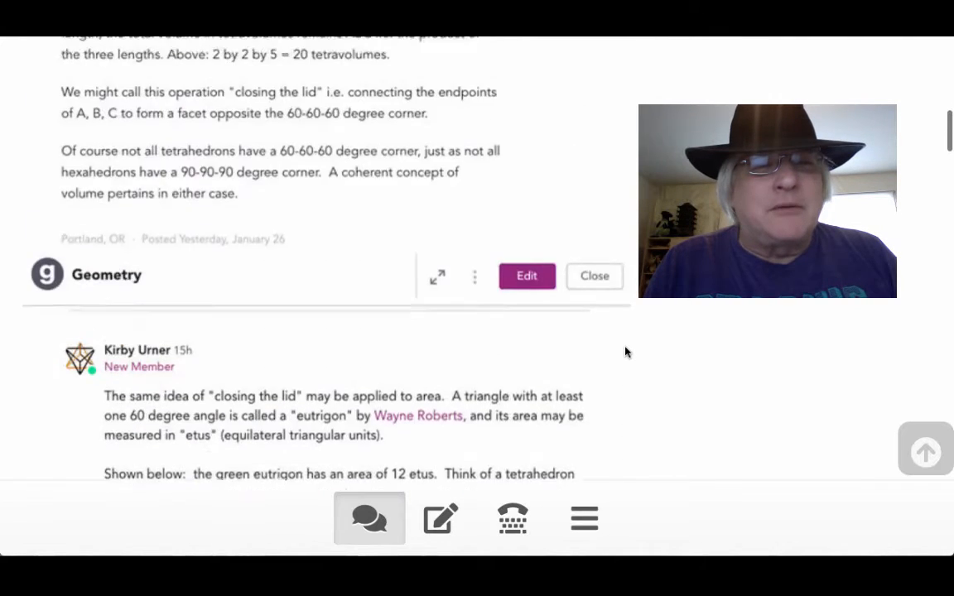
scroll("down", 3)
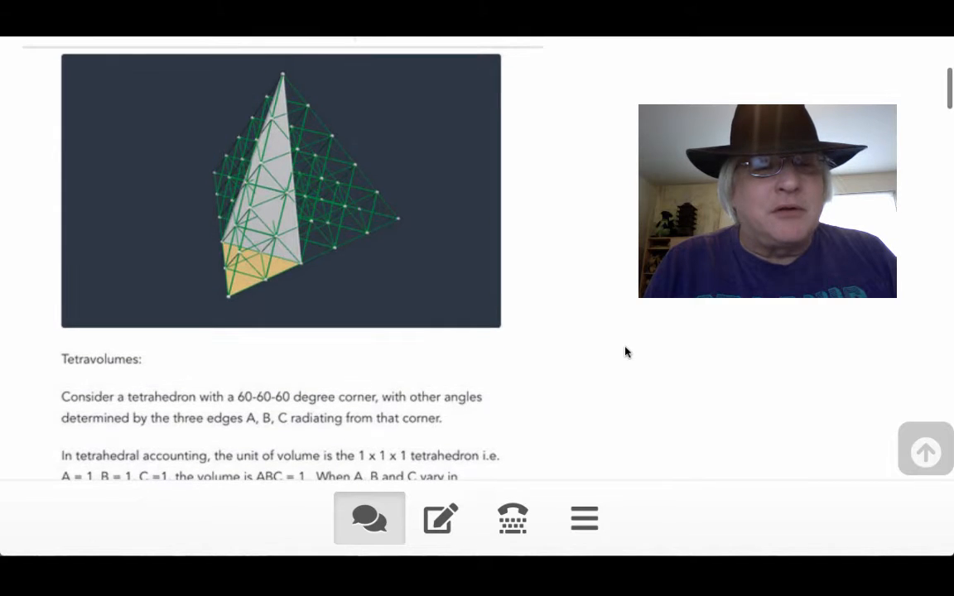
scroll("down", 3)
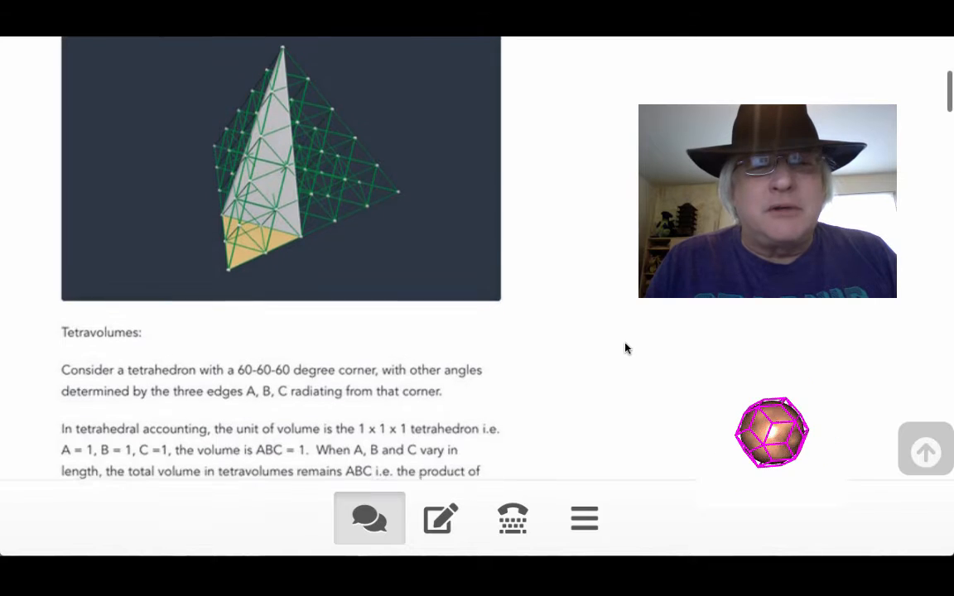
scroll("down", 3)
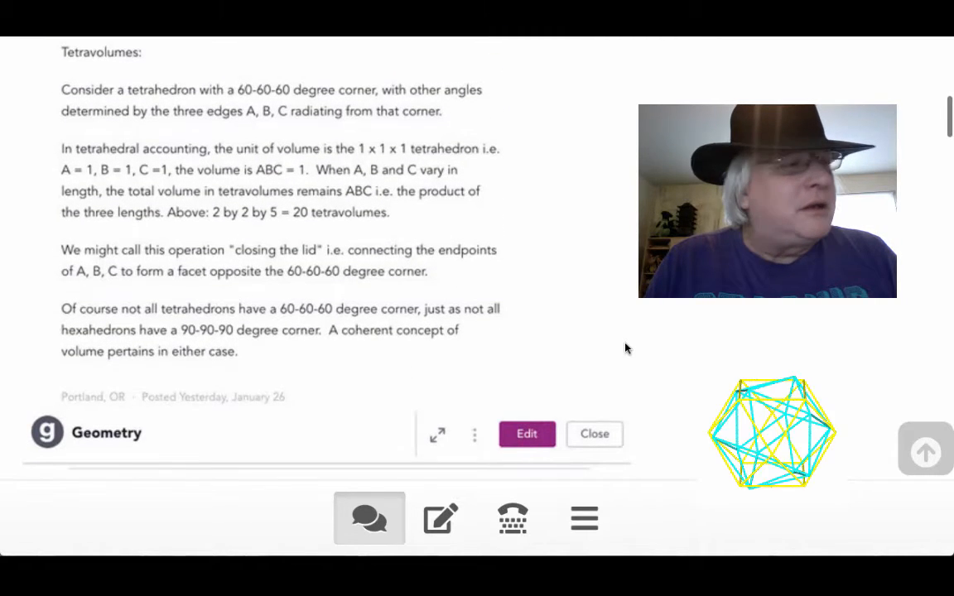
scroll("down", 3)
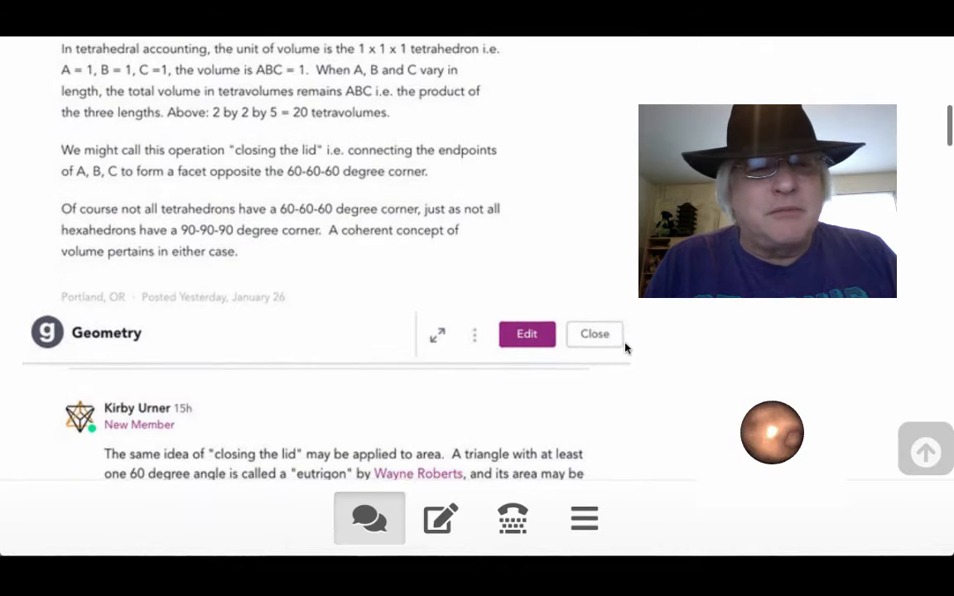
scroll("down", 3)
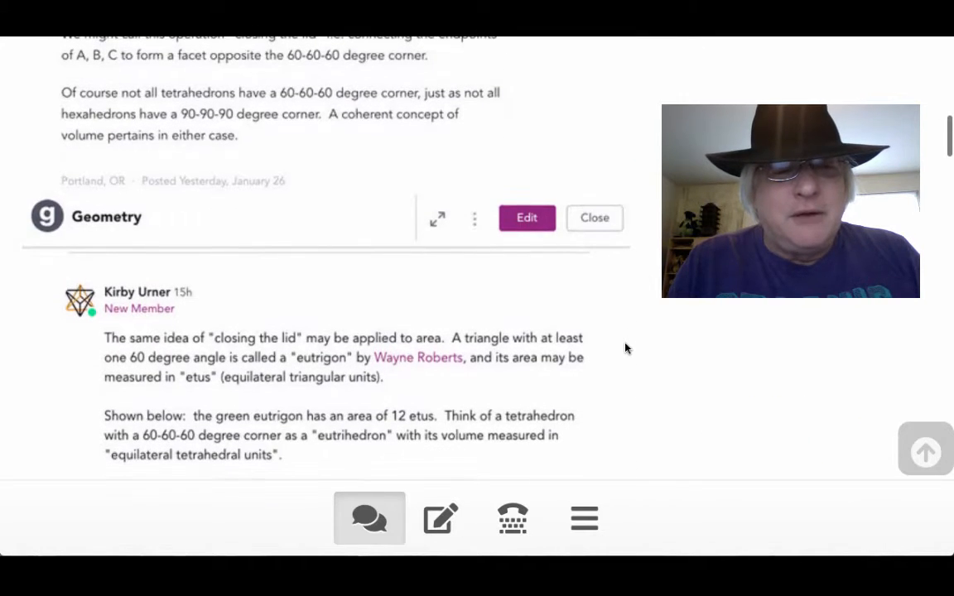
scroll("down", 3)
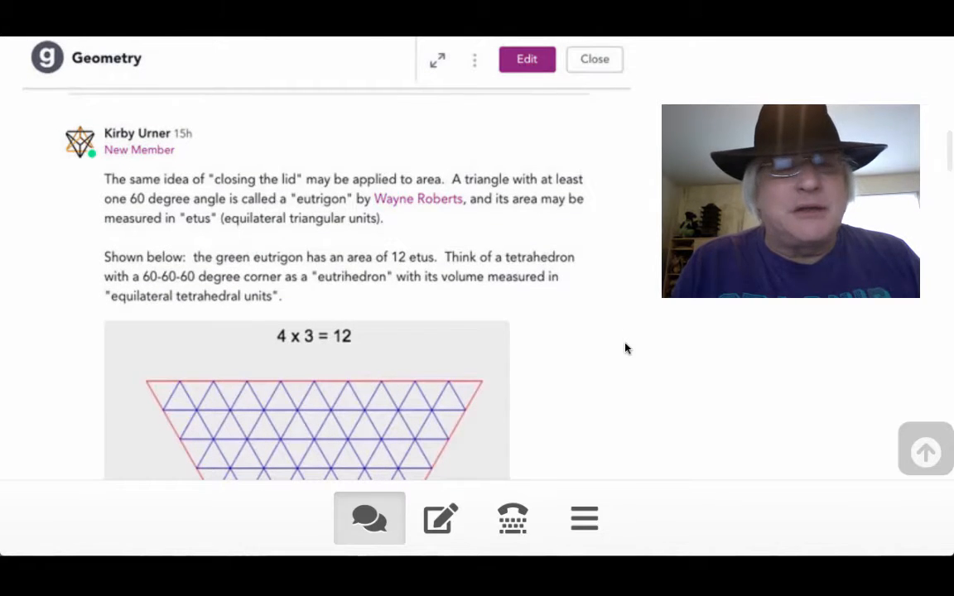
scroll("down", 3)
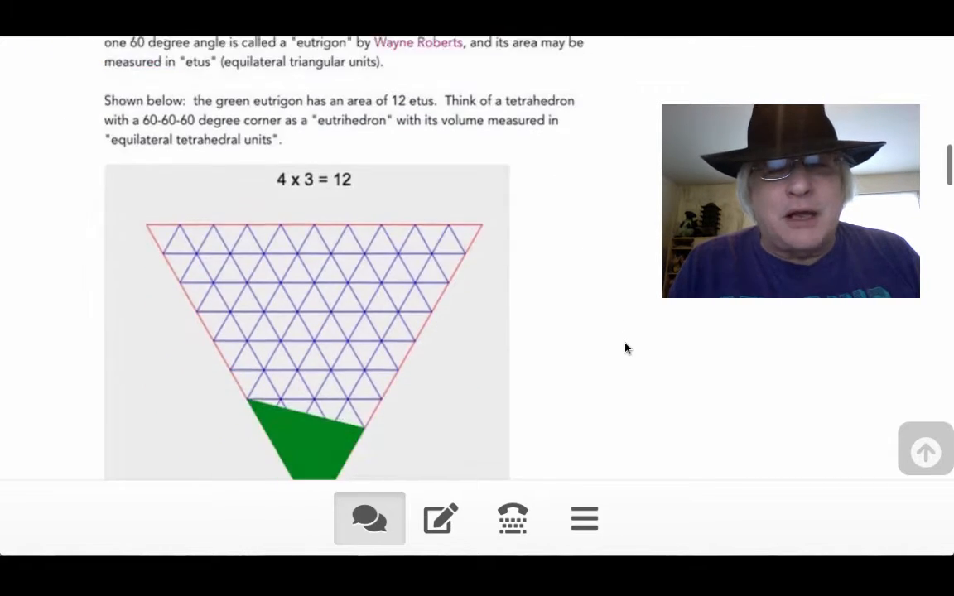
scroll("down", 3)
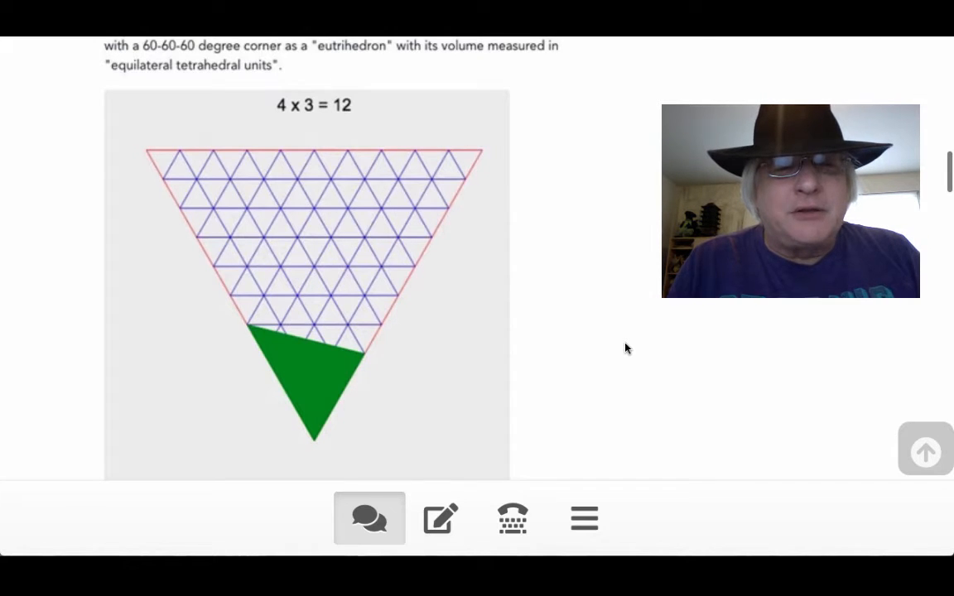
mouse_move(293, 236)
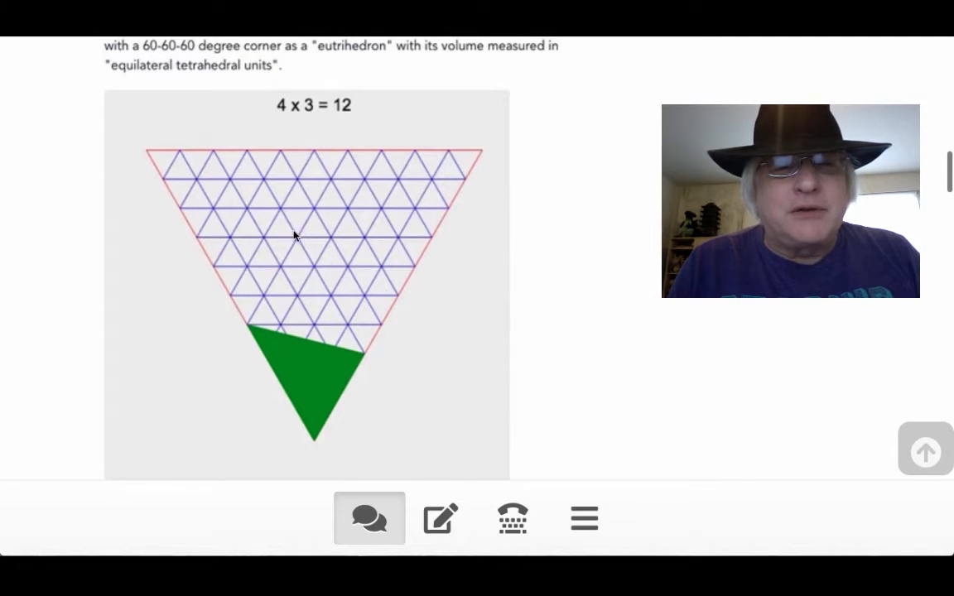
mouse_move(227, 341)
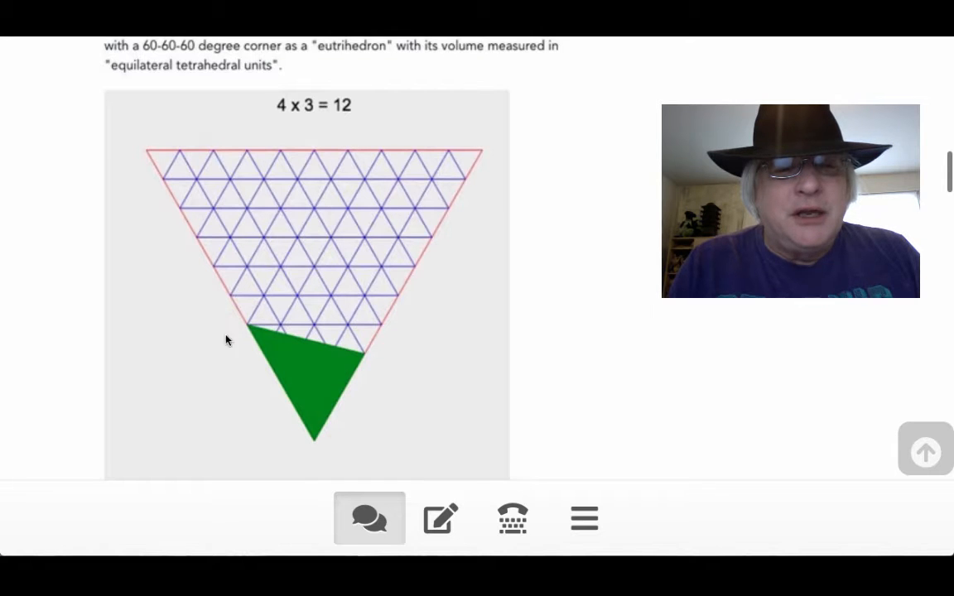
mouse_move(275, 354)
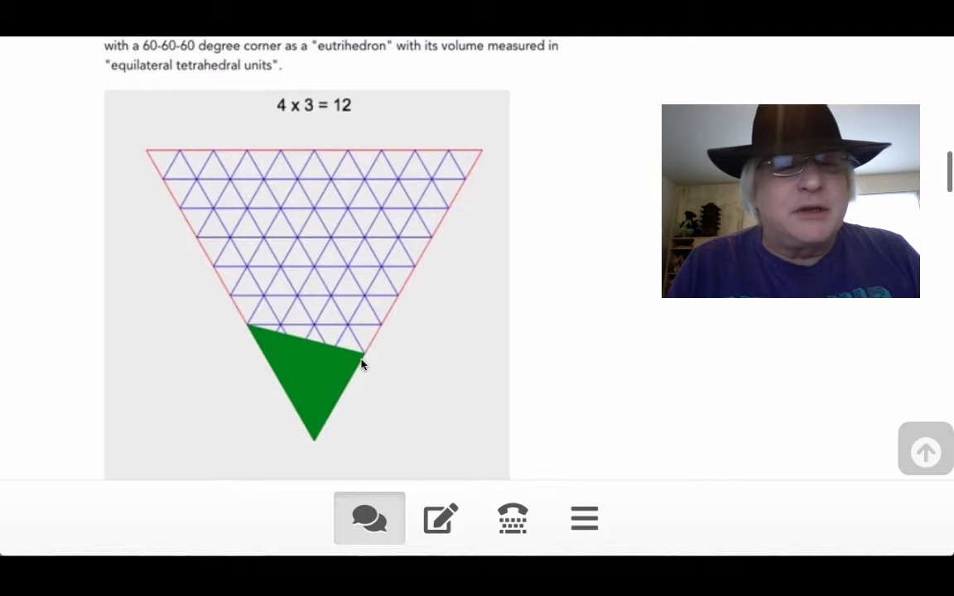
mouse_move(373, 347)
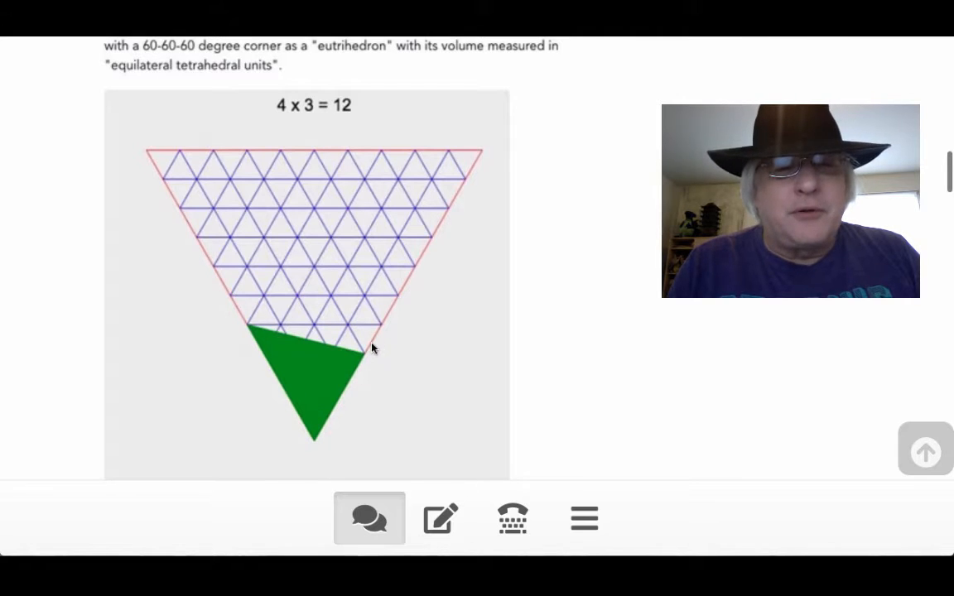
mouse_move(454, 373)
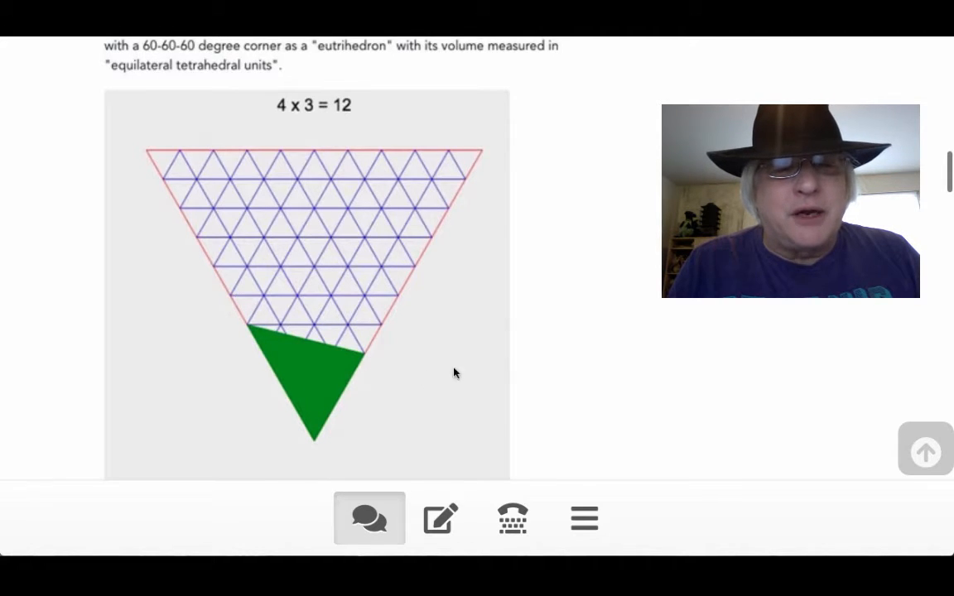
mouse_move(561, 341)
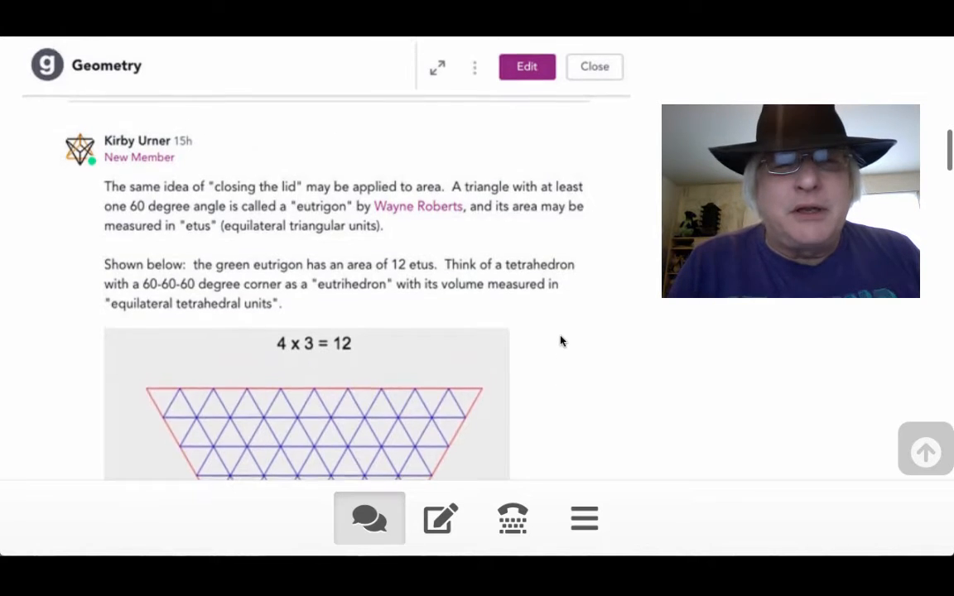
Scroll past the tetrahedron image and tetravolumes text to the 'closing the lid' area follow-up.
scroll("down", 3)
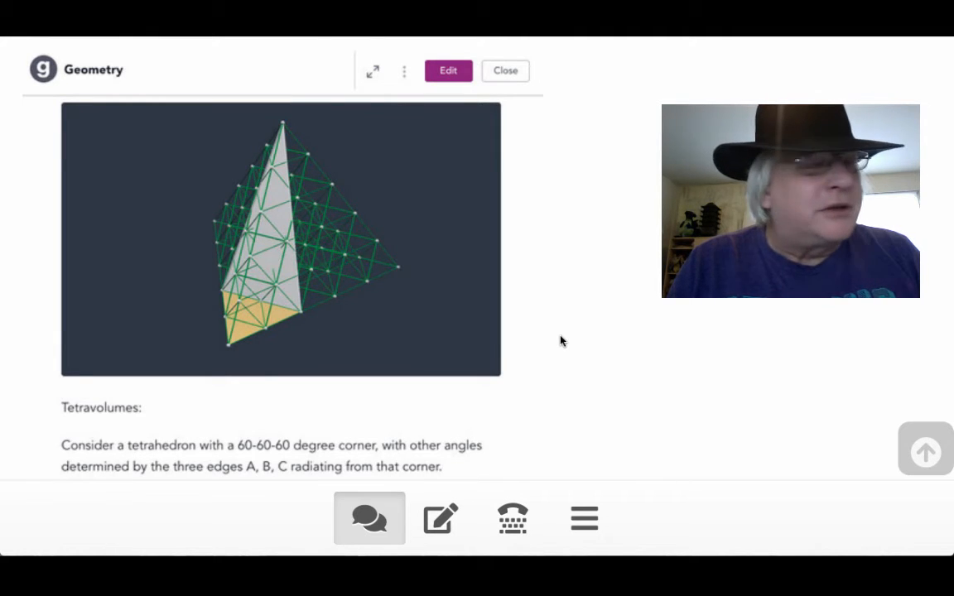
mouse_move(261, 334)
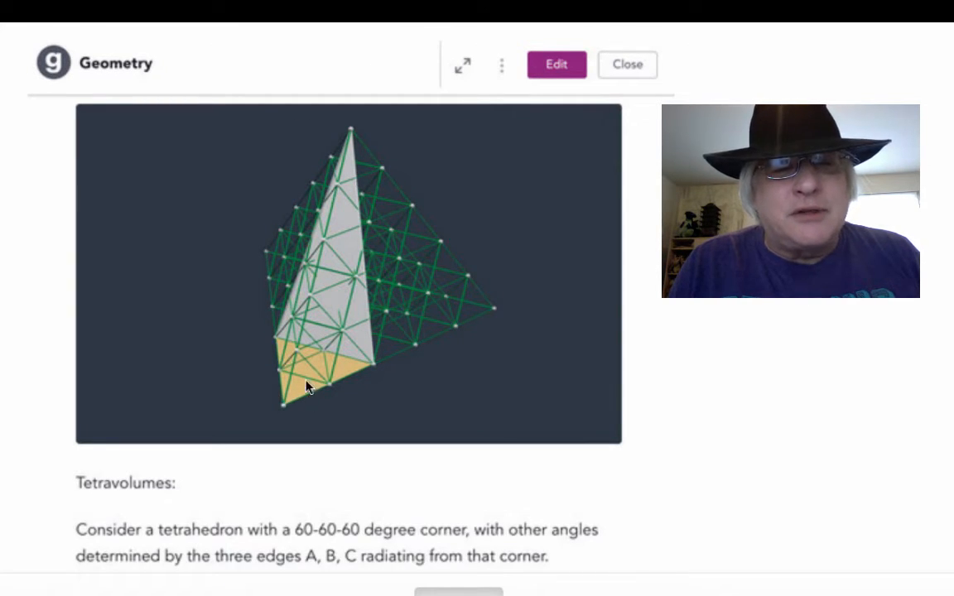
scroll("down", 3)
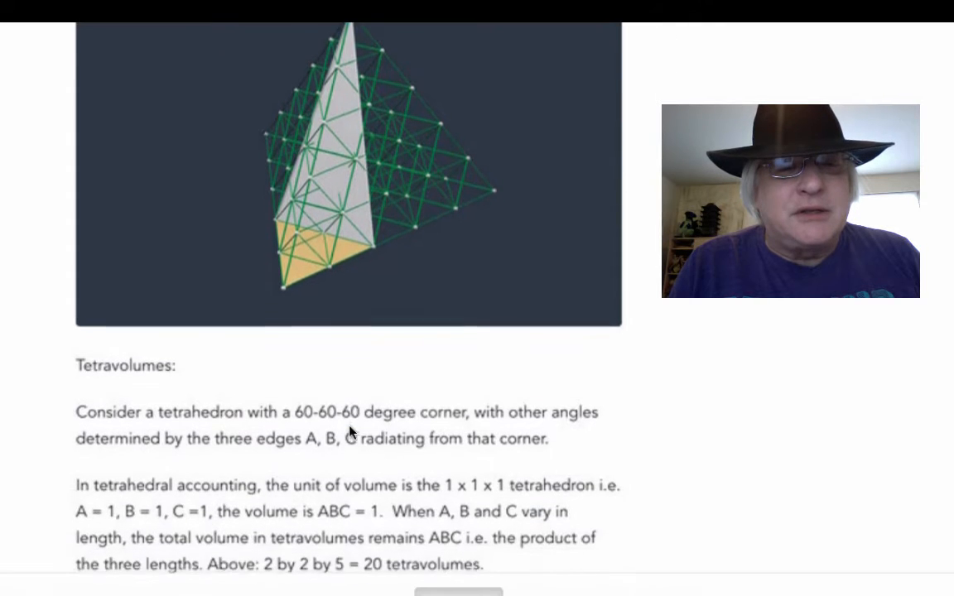
scroll("down", 3)
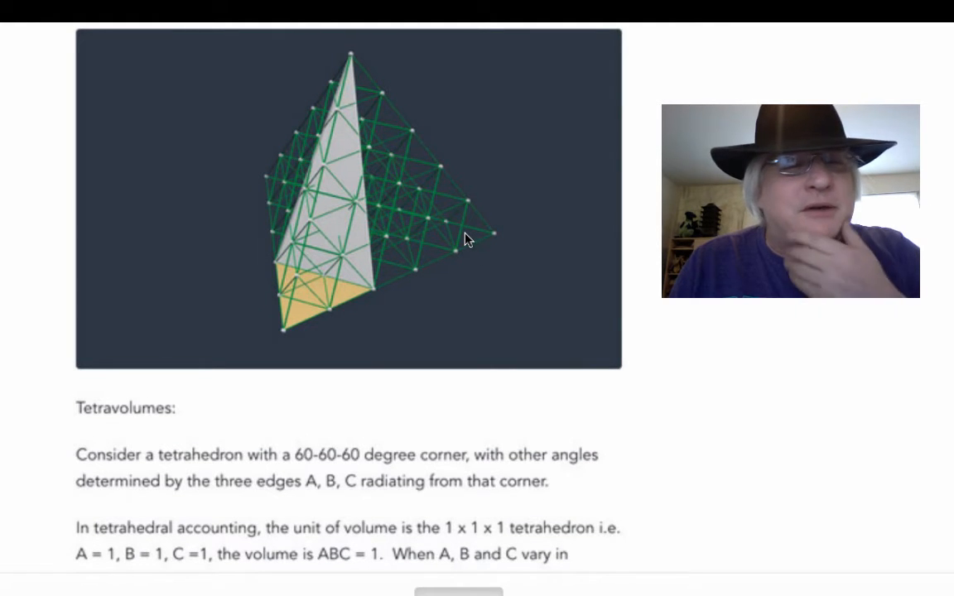
scroll("down", 3)
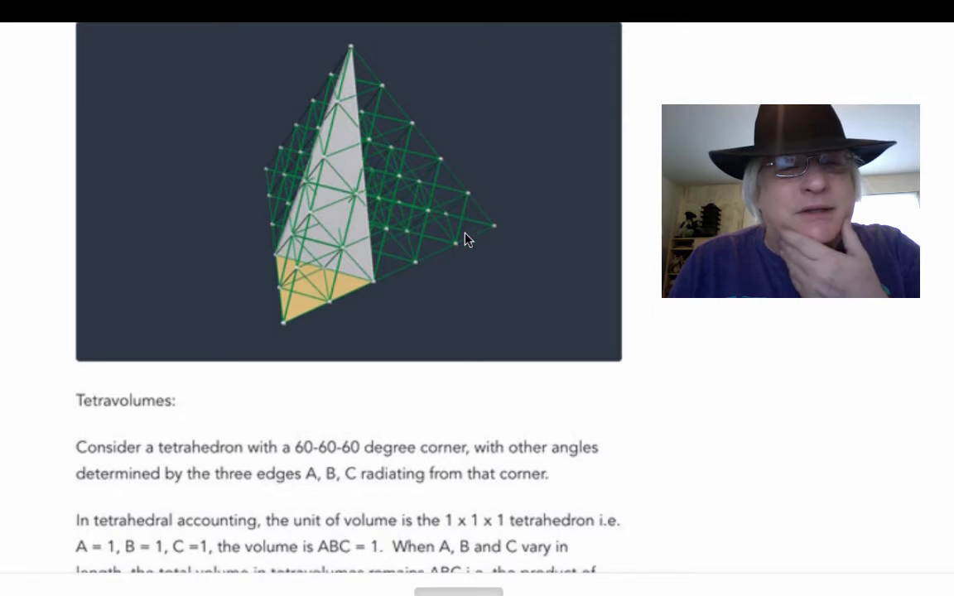
scroll("down", 3)
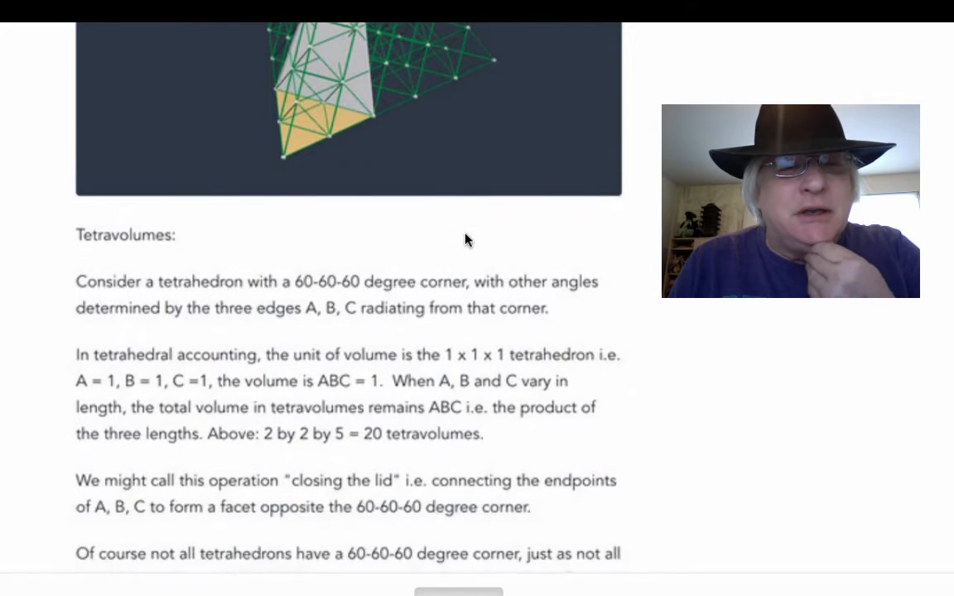
scroll("down", 3)
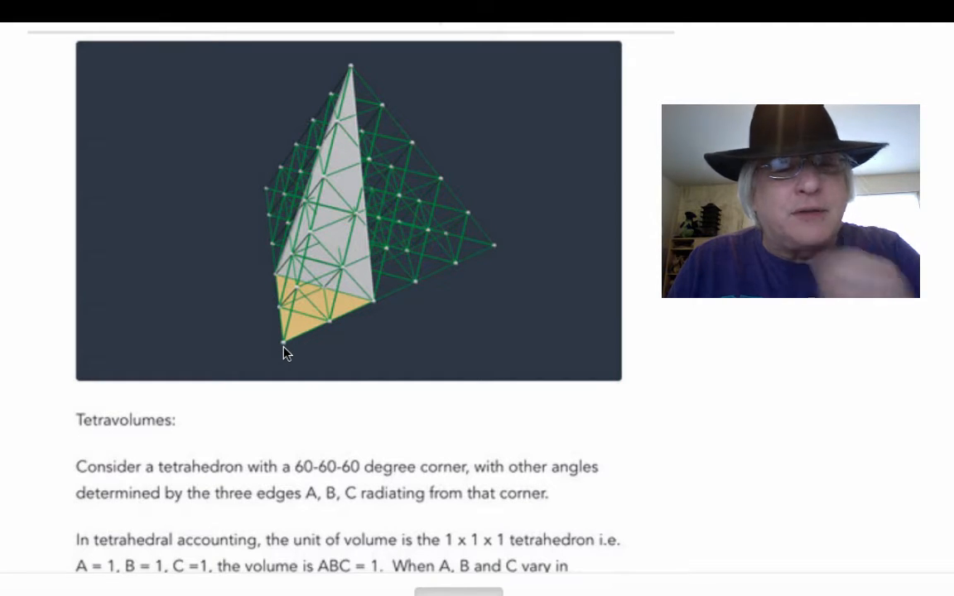
scroll("down", 3)
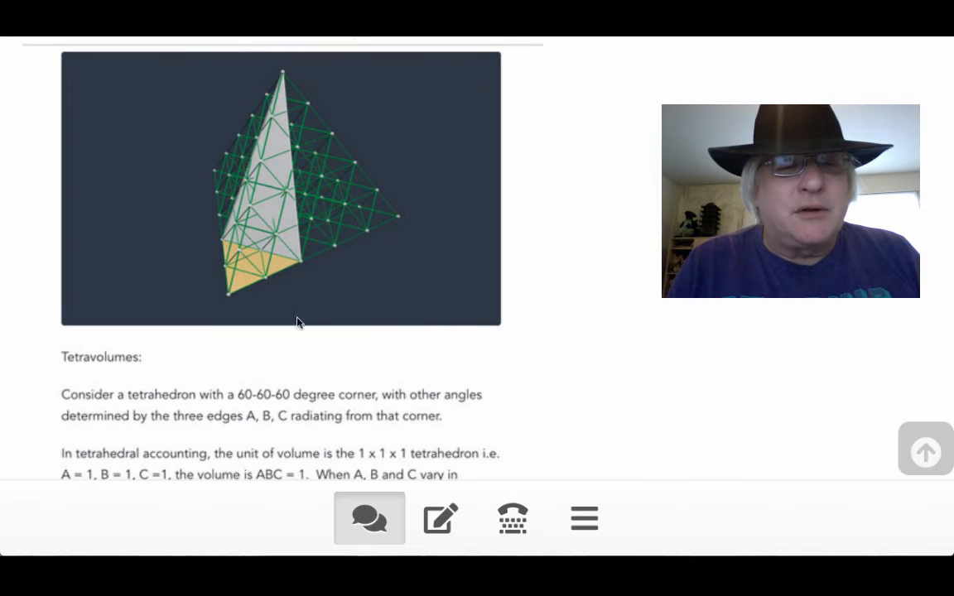
scroll("down", 3)
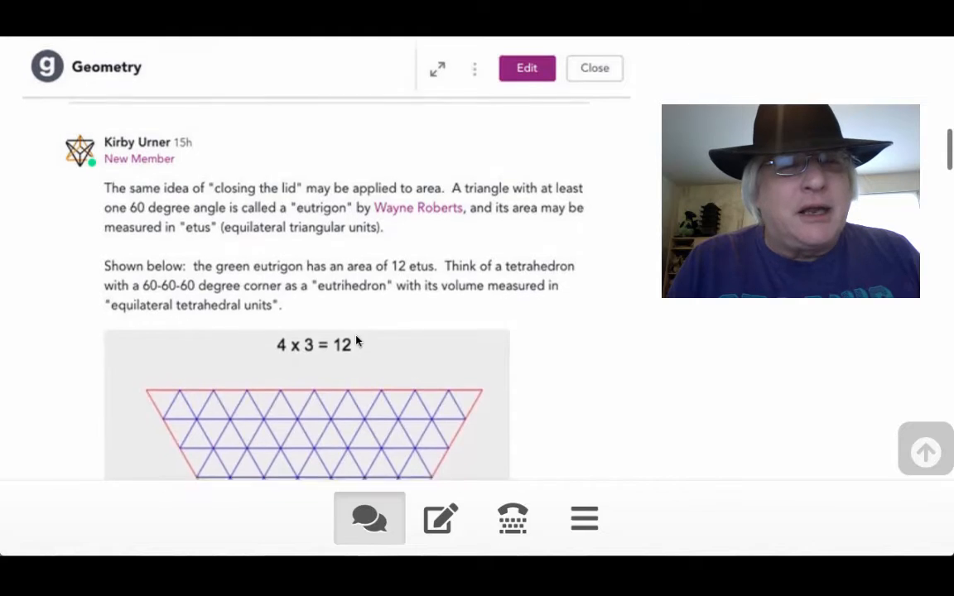
scroll("down", 3)
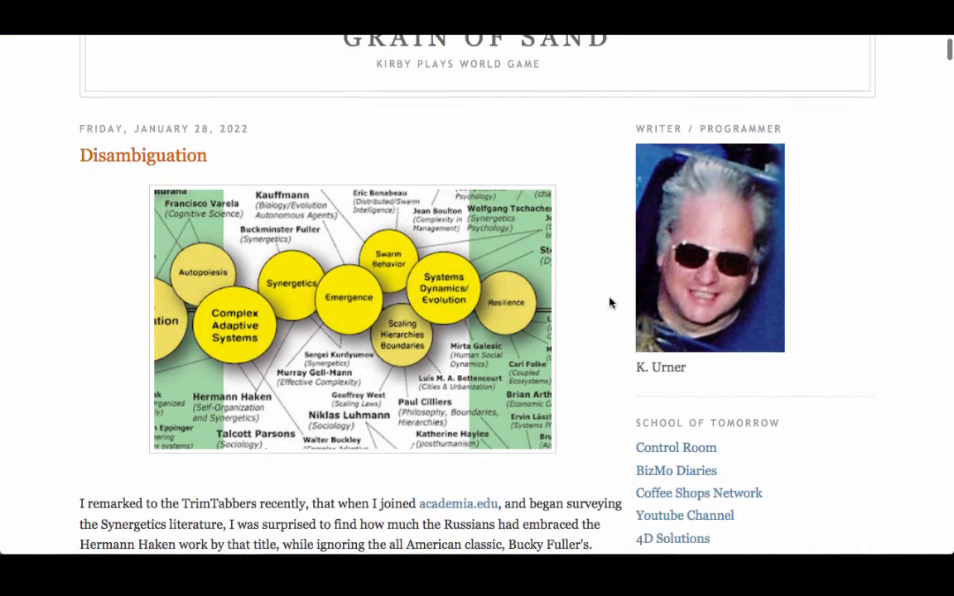
Read down the Disambiguation post past its Quadray coordinates screenshot.
scroll("down", 3)
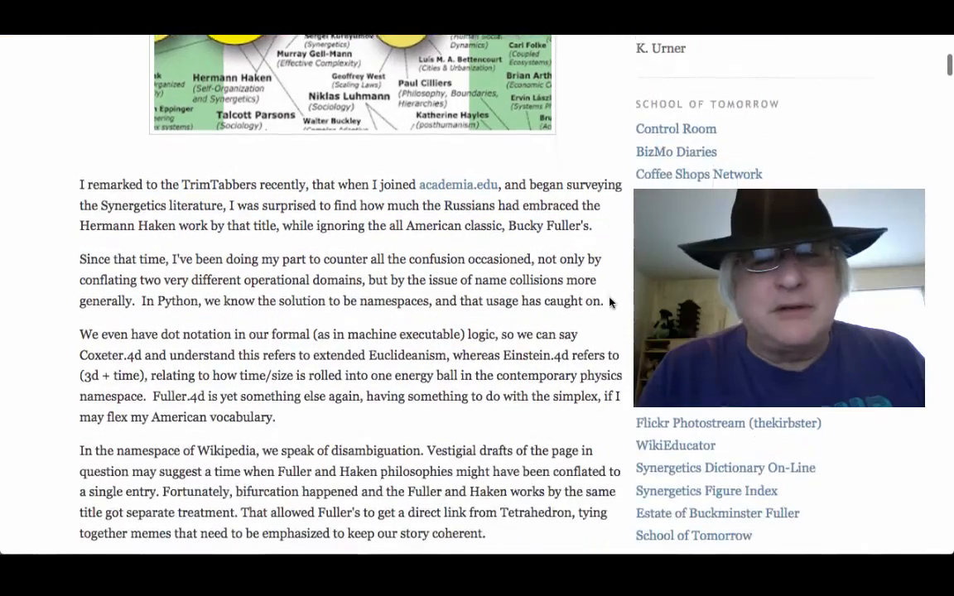
scroll("down", 3)
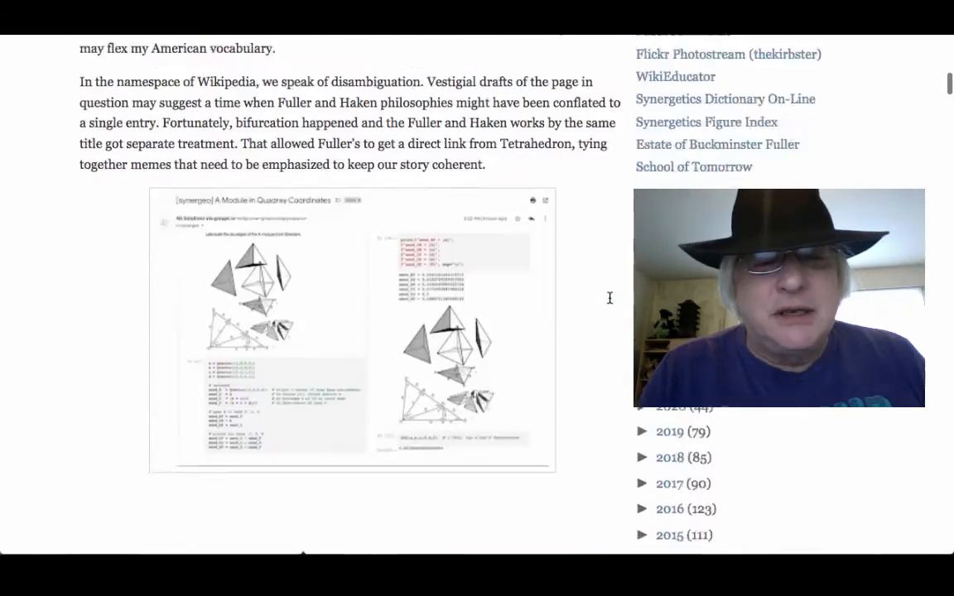
scroll("down", 3)
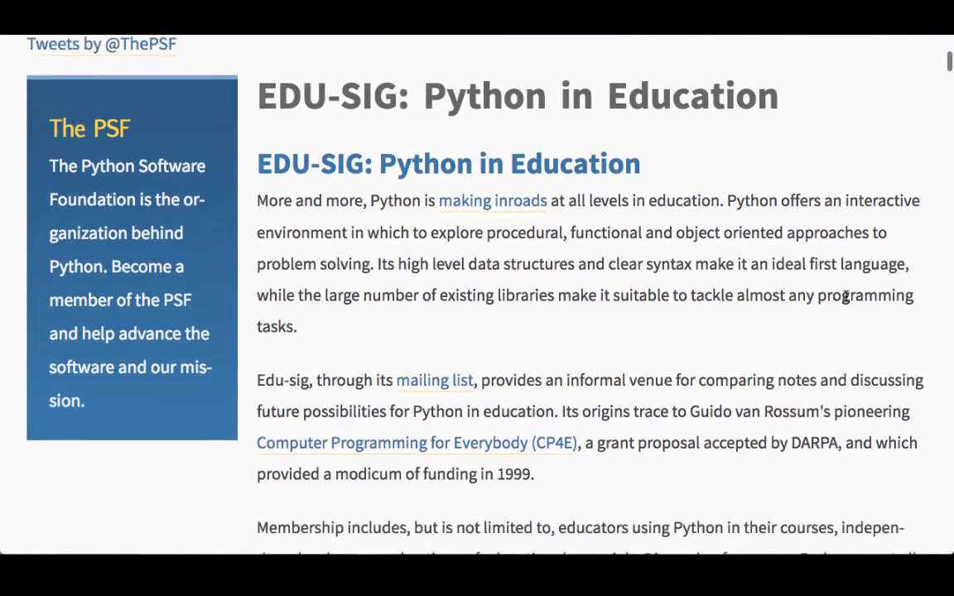
scroll("down", 3)
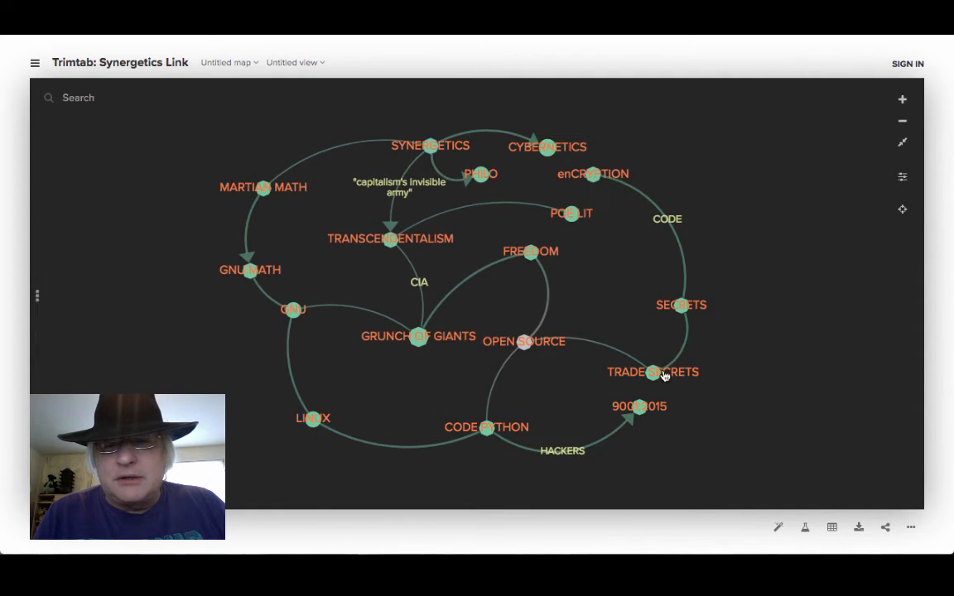
mouse_move(687, 344)
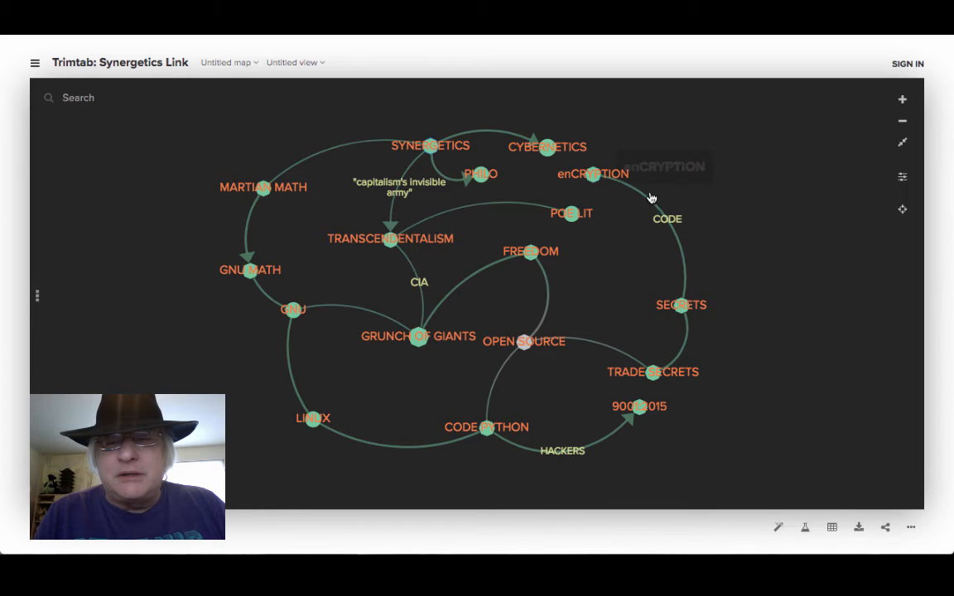
mouse_move(570, 213)
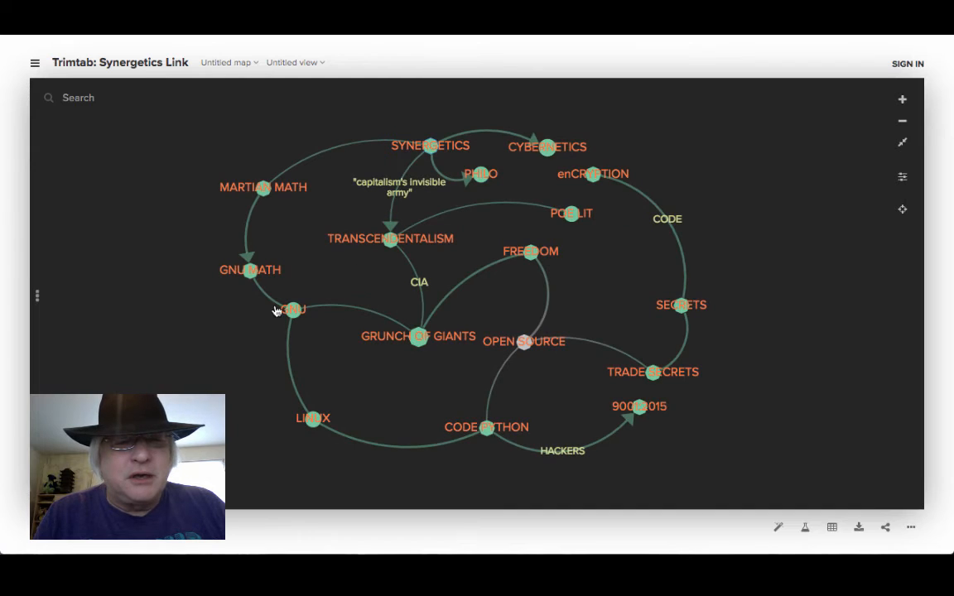
left_click(292, 309)
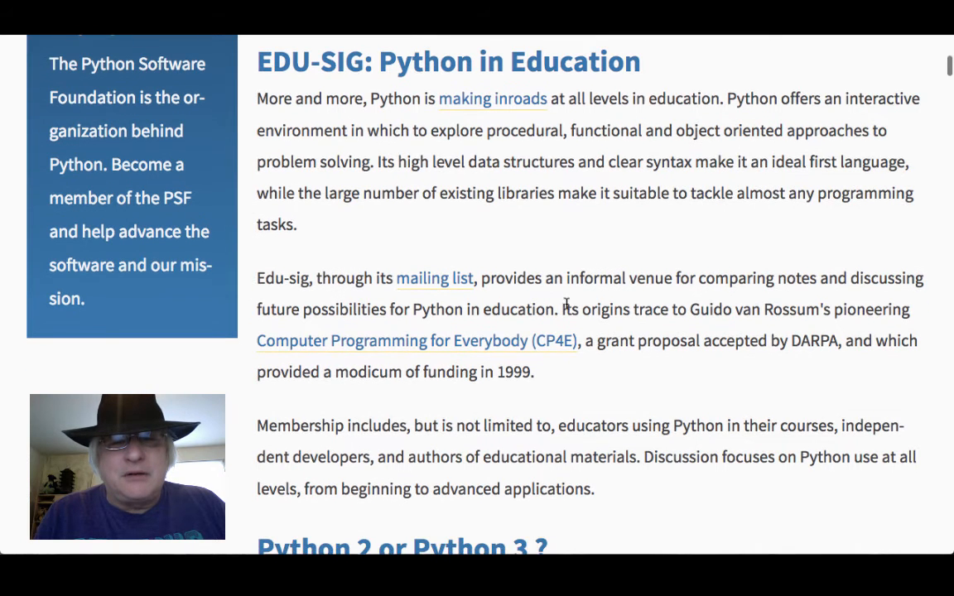
mouse_move(414, 283)
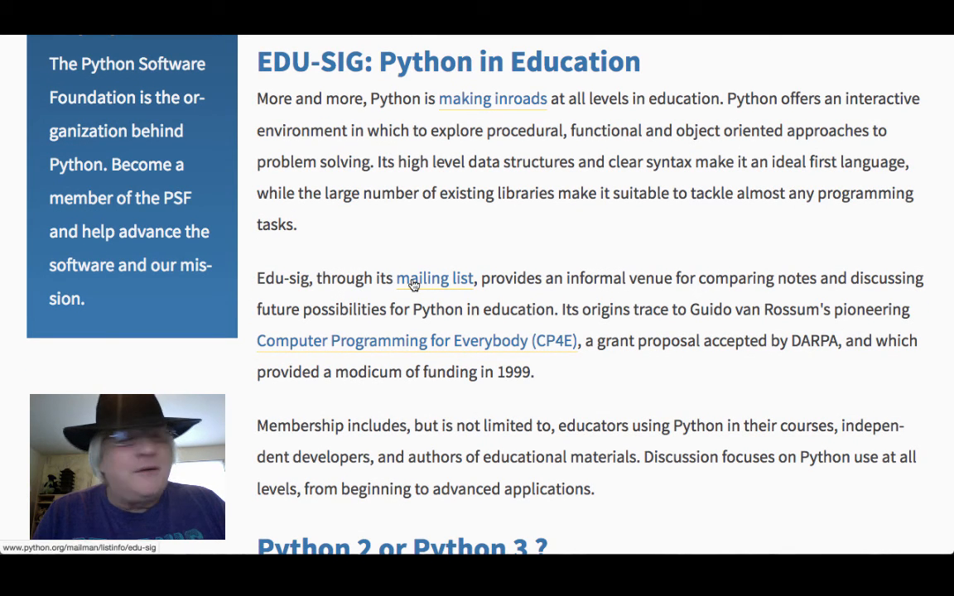
Follow the mailing list link to the Edu-sig Postorius page and open its Archives.
left_click(434, 277)
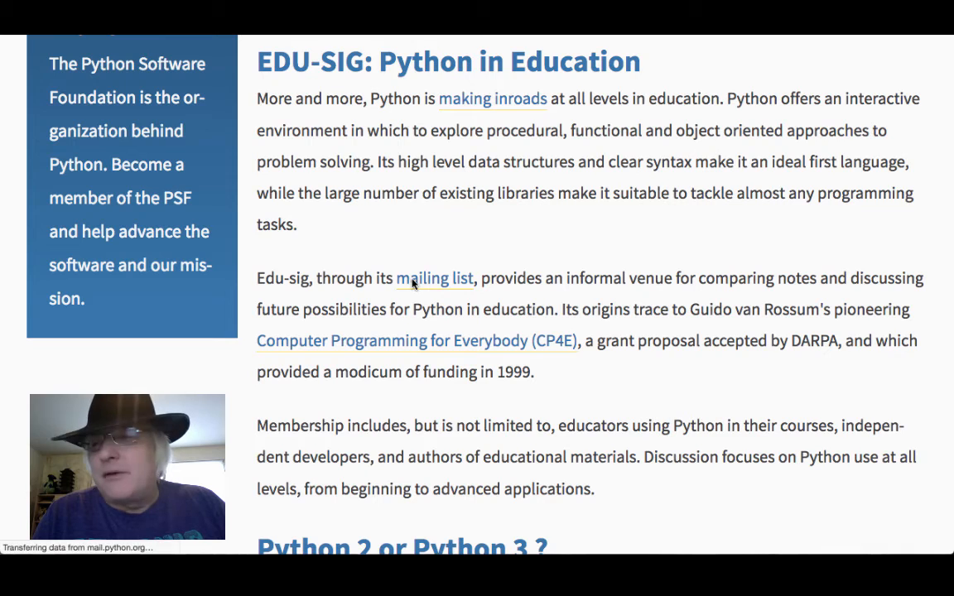
left_click(435, 277)
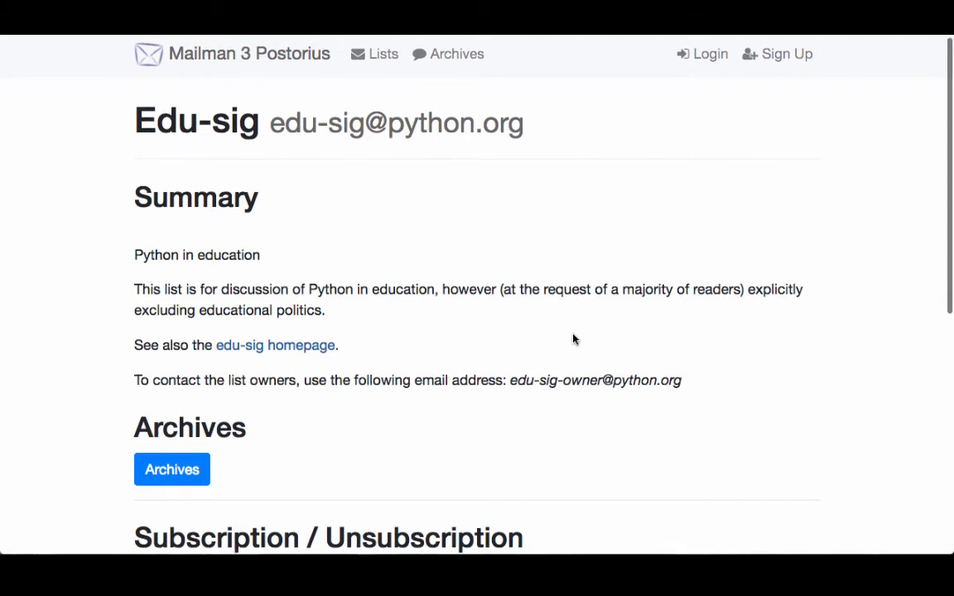
scroll("down", 3)
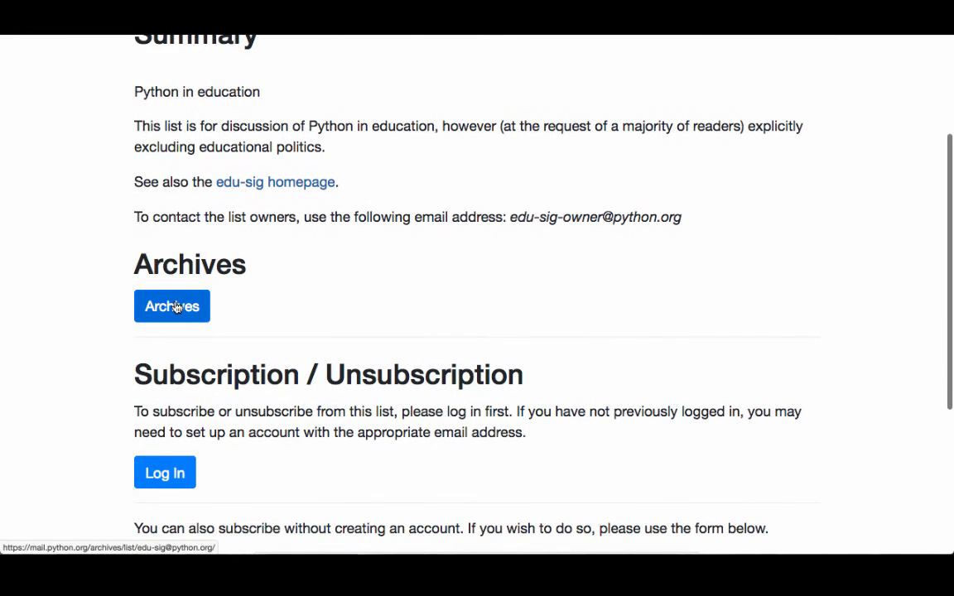
left_click(171, 305)
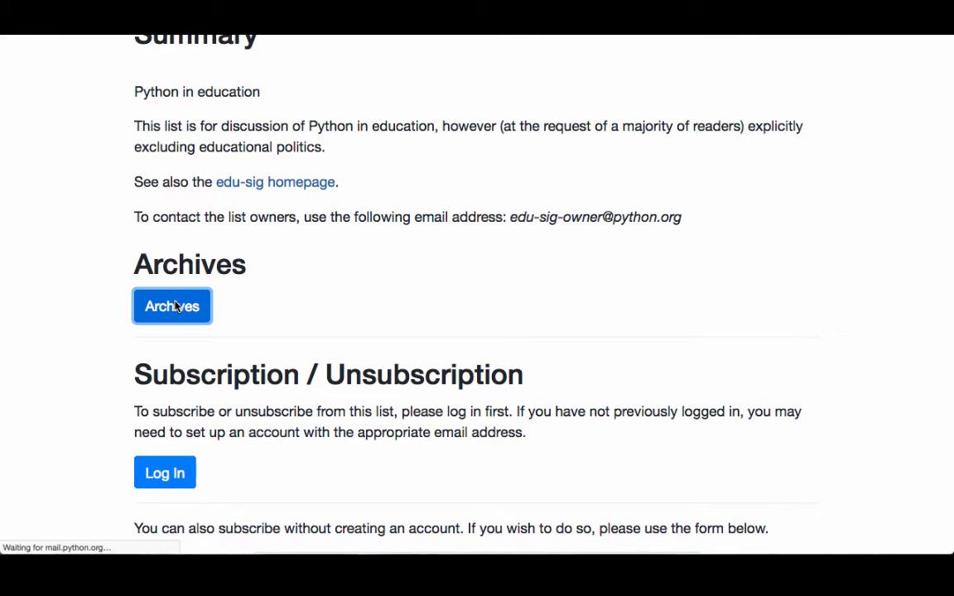
left_click(171, 306)
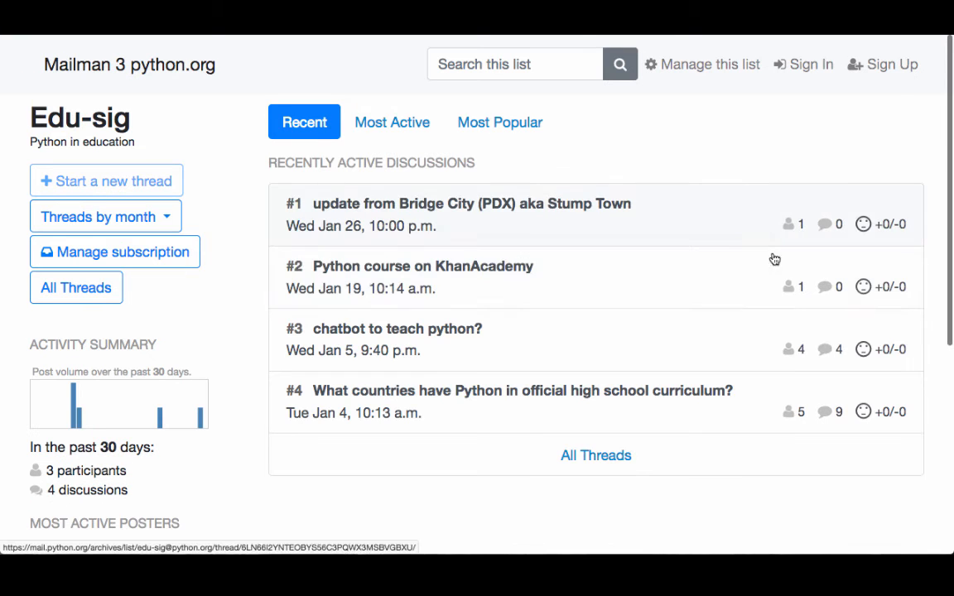
mouse_move(529, 218)
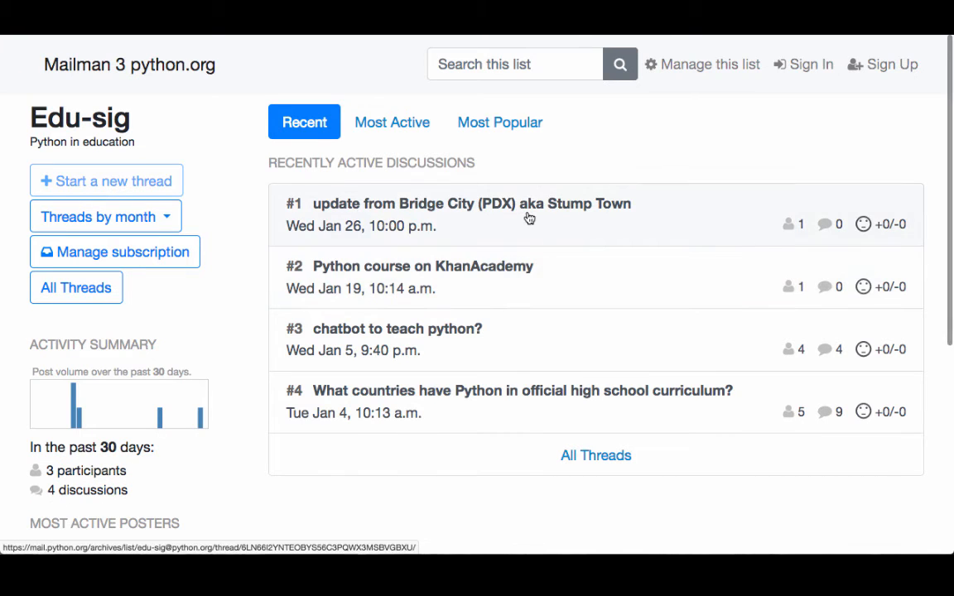
mouse_move(528, 216)
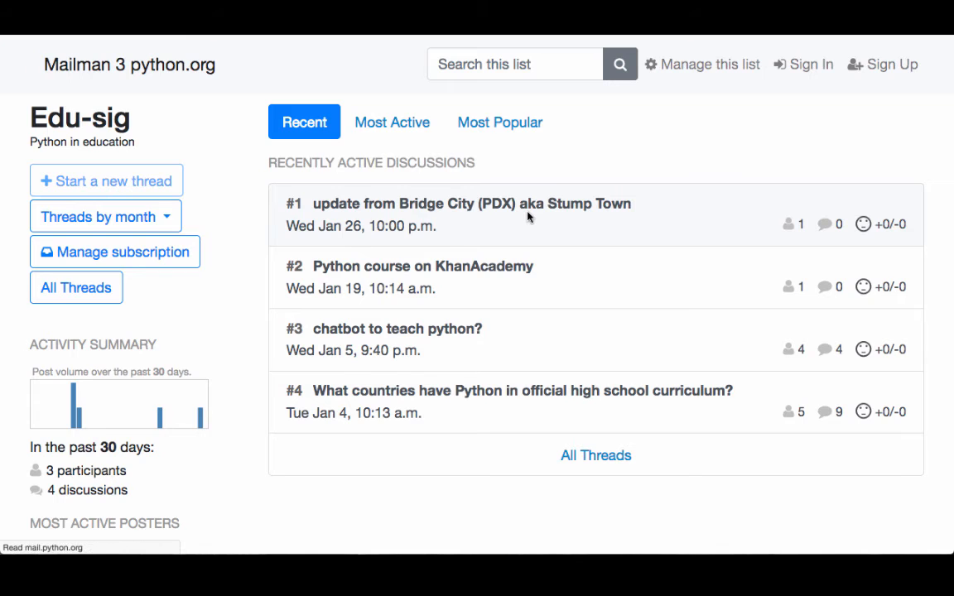
Open the 'update from Bridge City (PDX) aka Stump Town' thread and scroll to its notebook links.
left_click(471, 203)
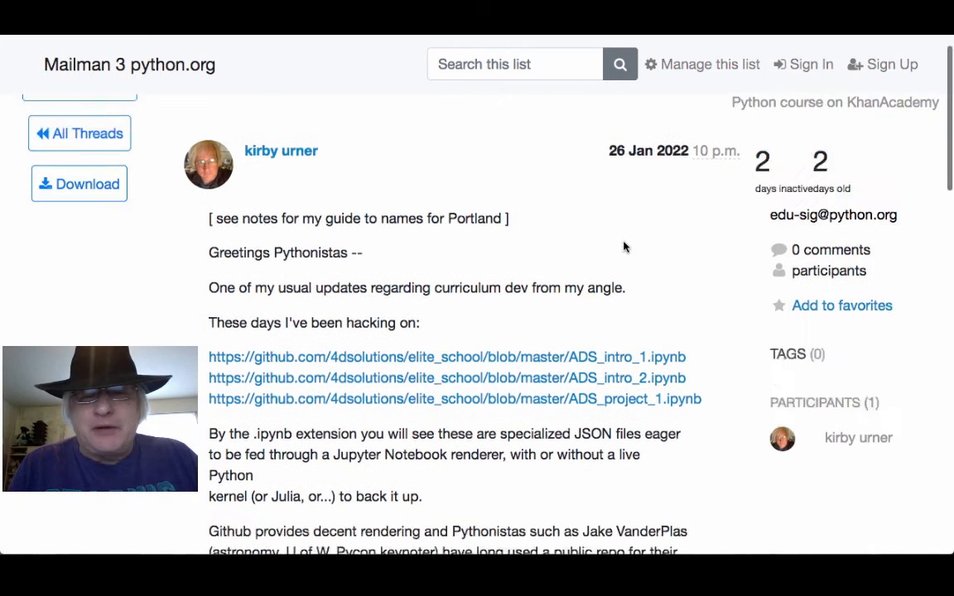
scroll("down", 3)
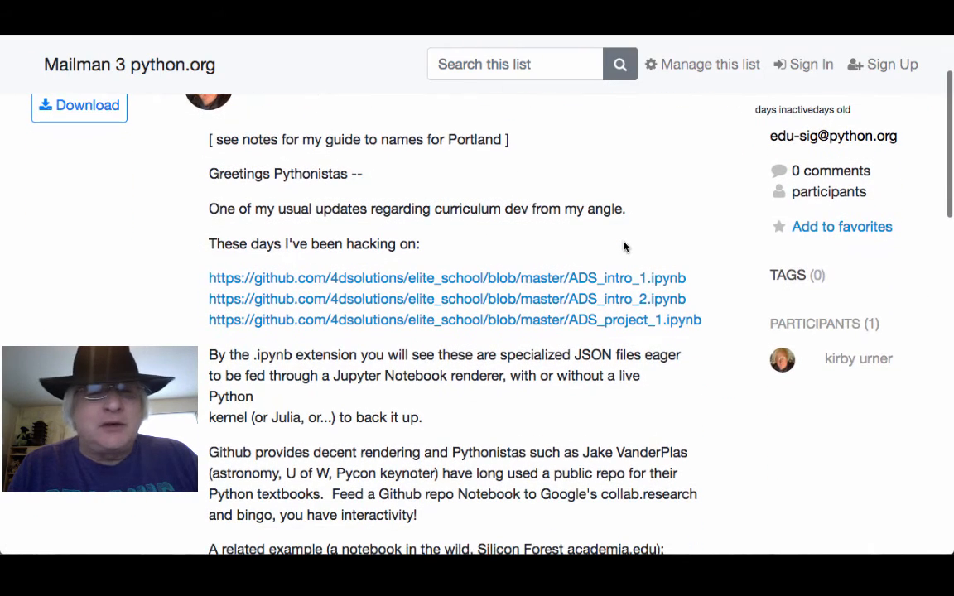
mouse_move(464, 313)
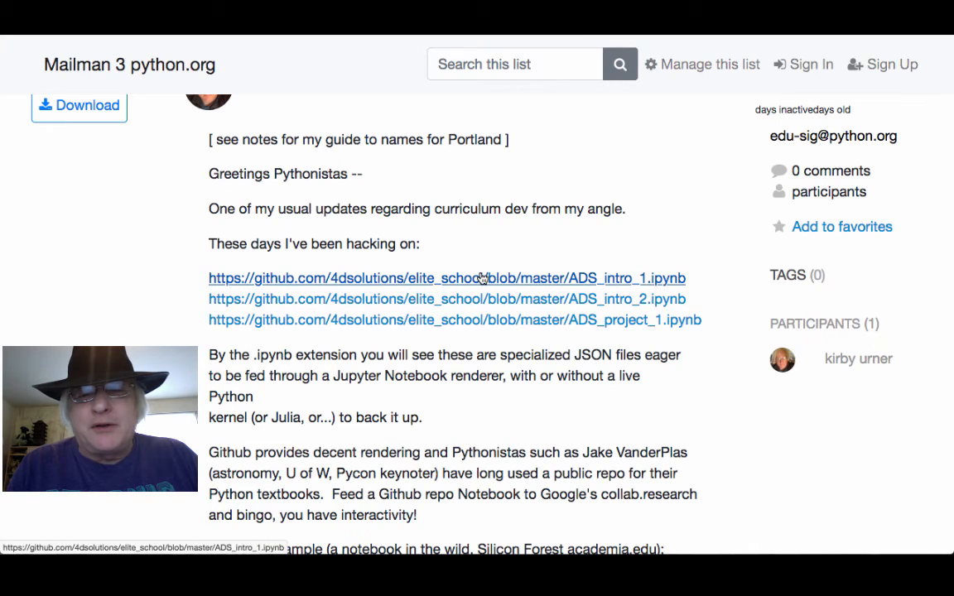
Open ADS_intro_1.ipynb on GitHub and read its Algorithms and Fibonacci Numbers introduction.
left_click(447, 278)
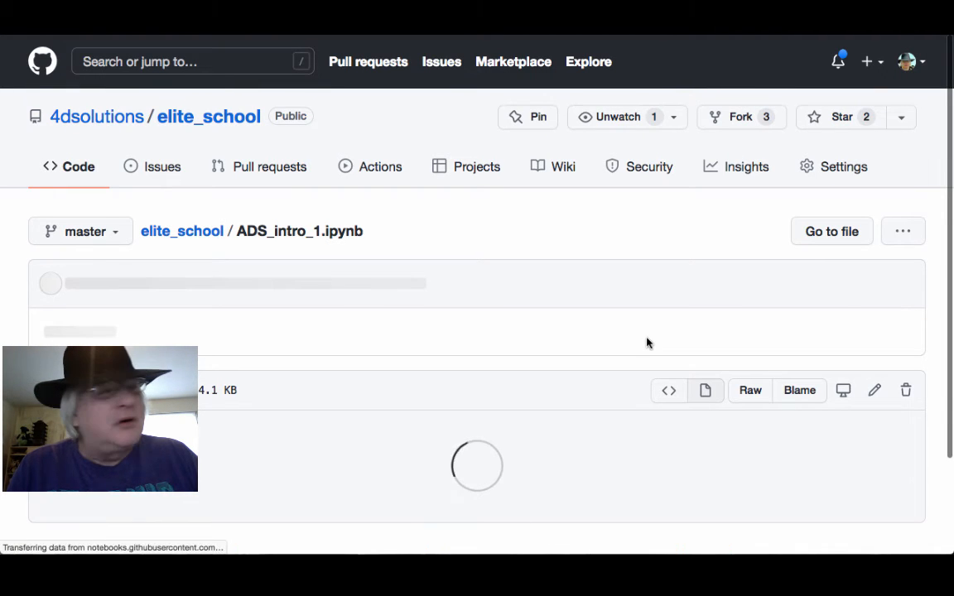
scroll("down", 3)
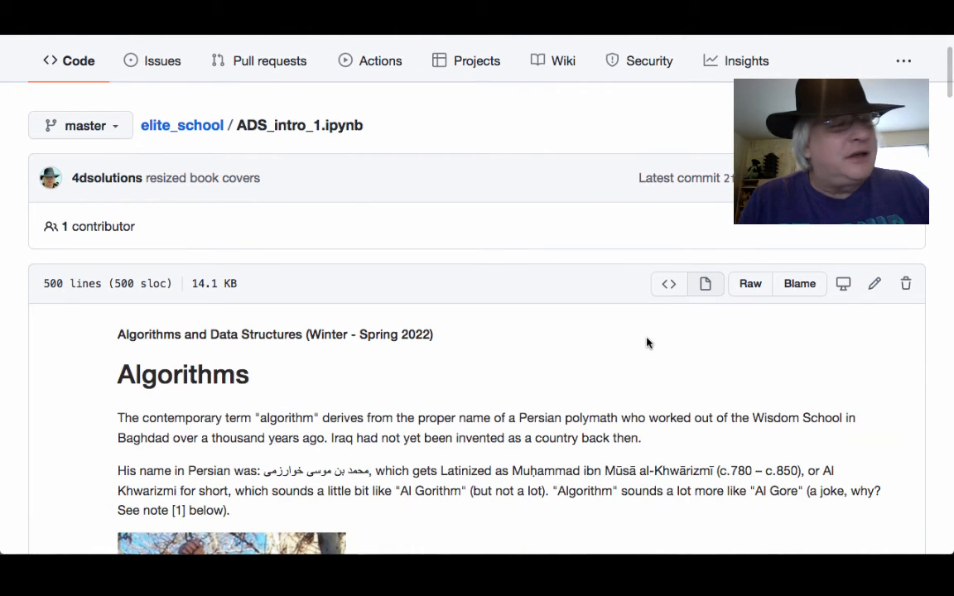
scroll("down", 3)
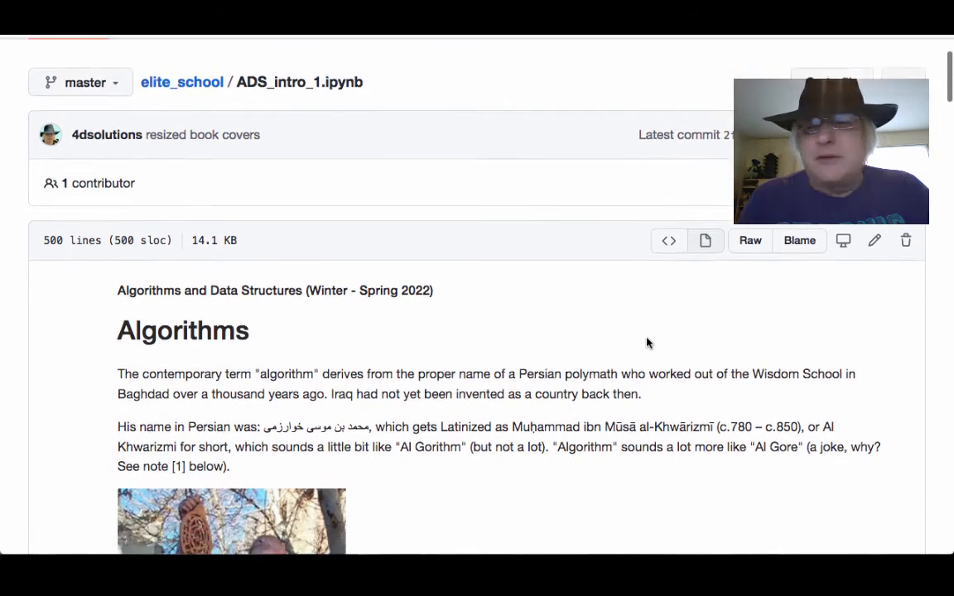
scroll("down", 3)
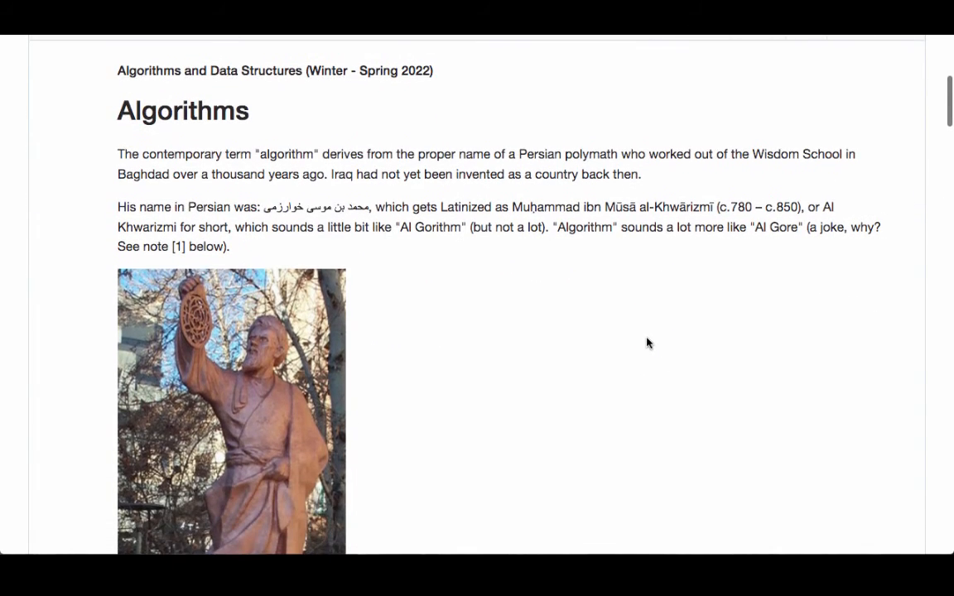
scroll("down", 3)
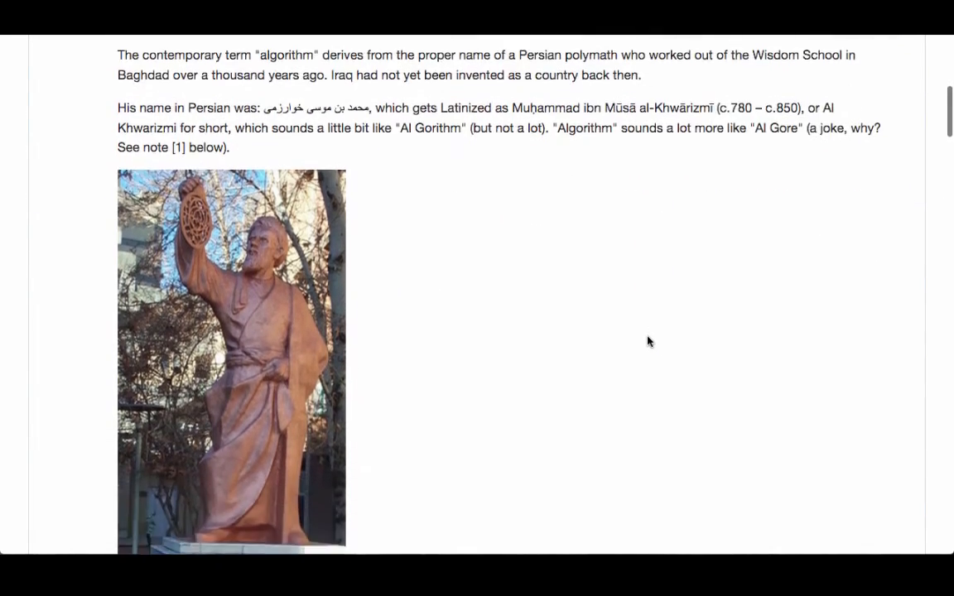
scroll("down", 3)
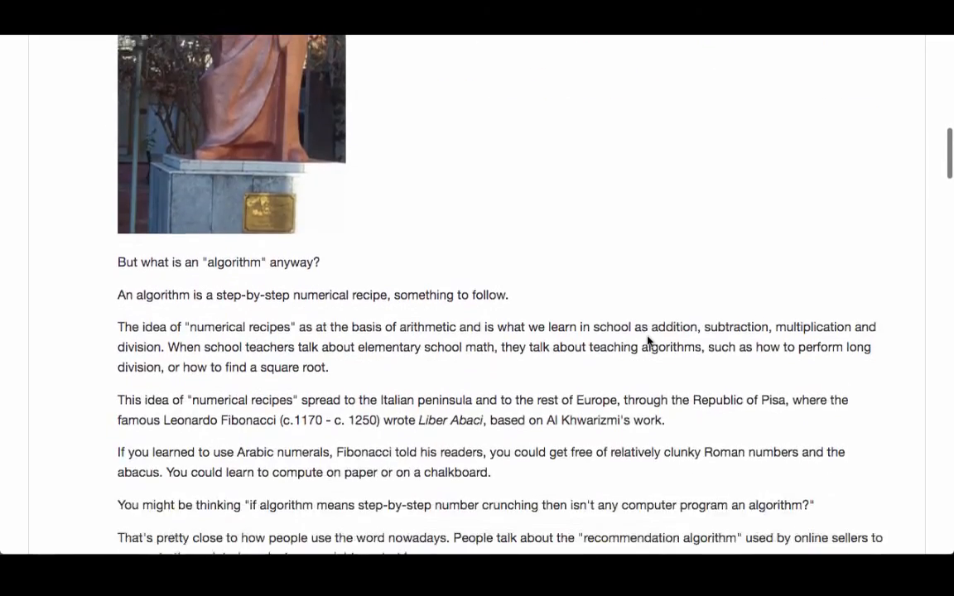
scroll("down", 3)
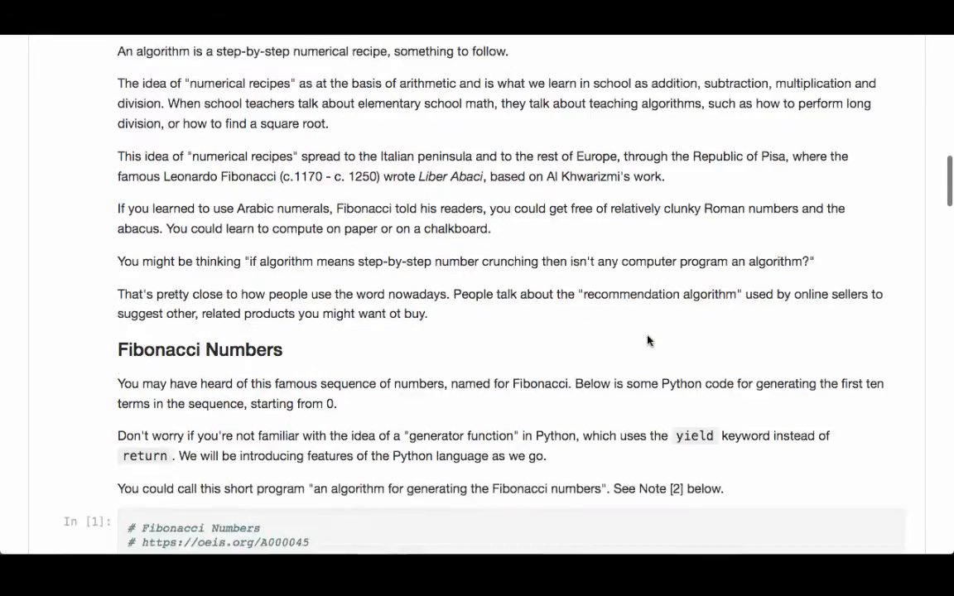
scroll("down", 3)
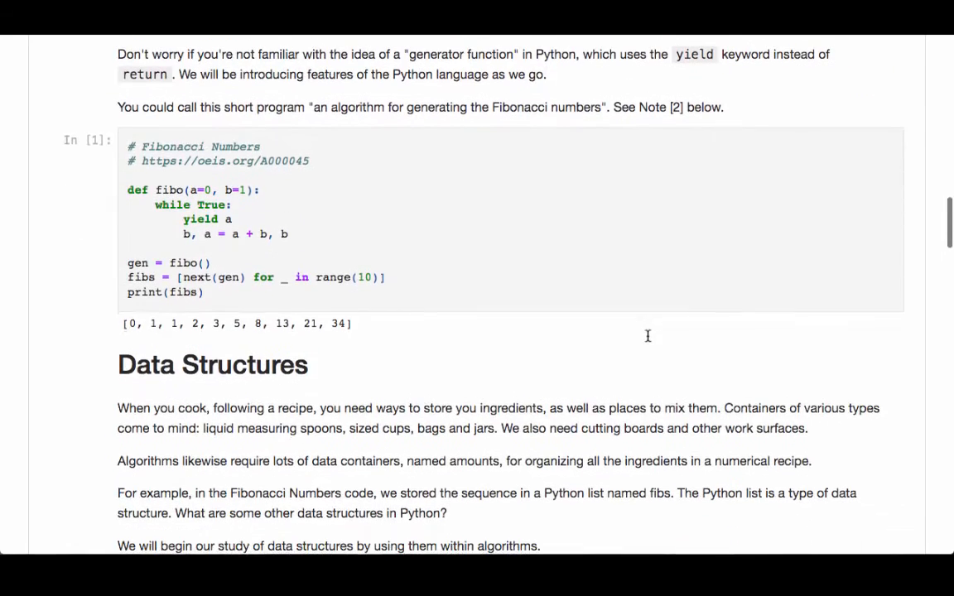
mouse_move(649, 338)
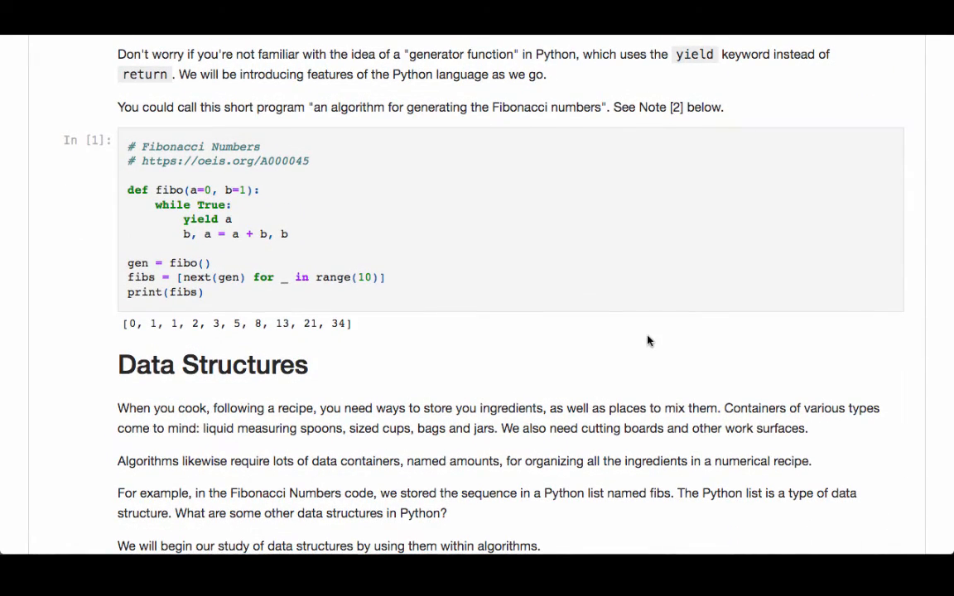
Continue through Data Structures and Mappings down to the Notes on Lucas Numbers.
scroll("down", 3)
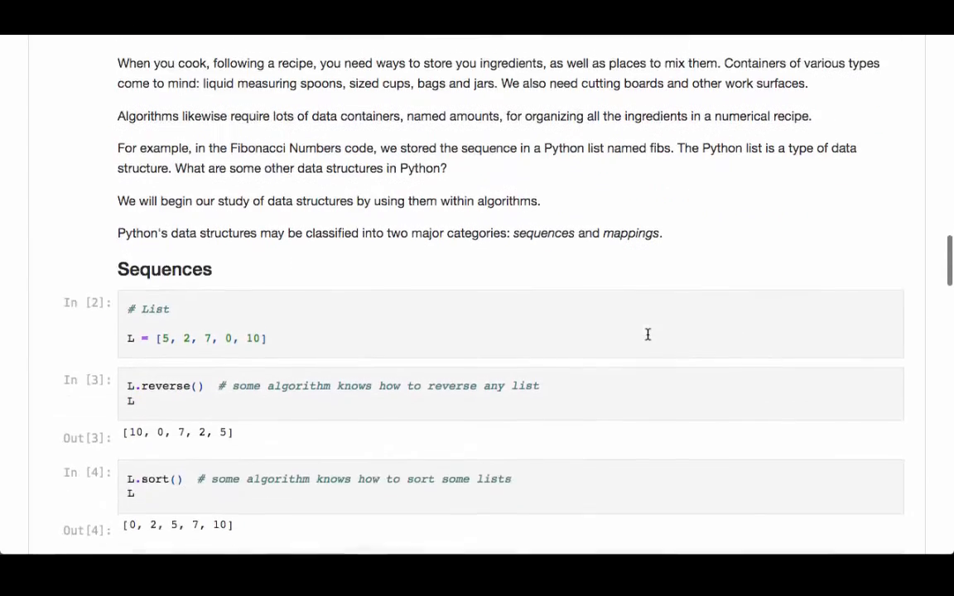
scroll("up", 3)
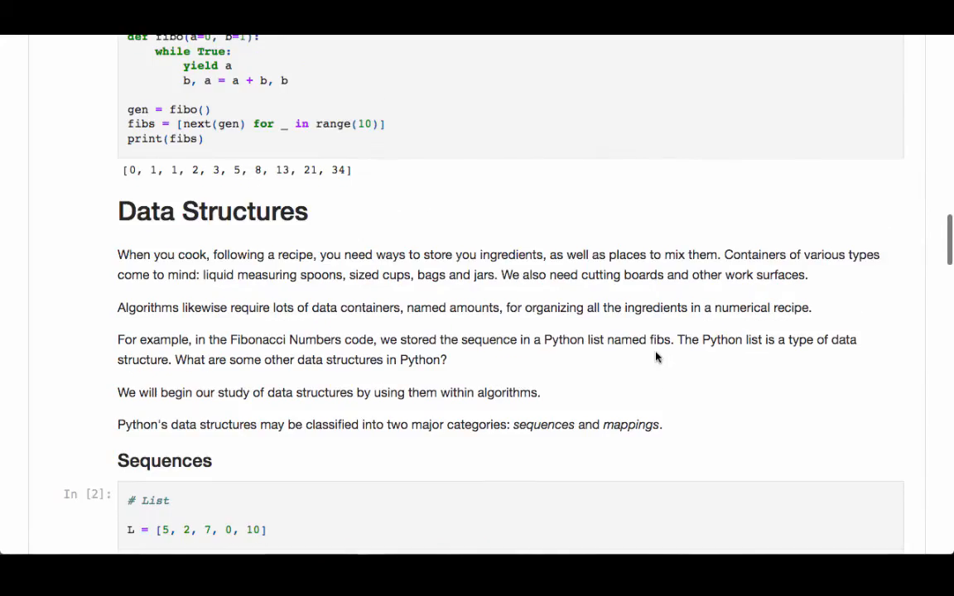
scroll("down", 3)
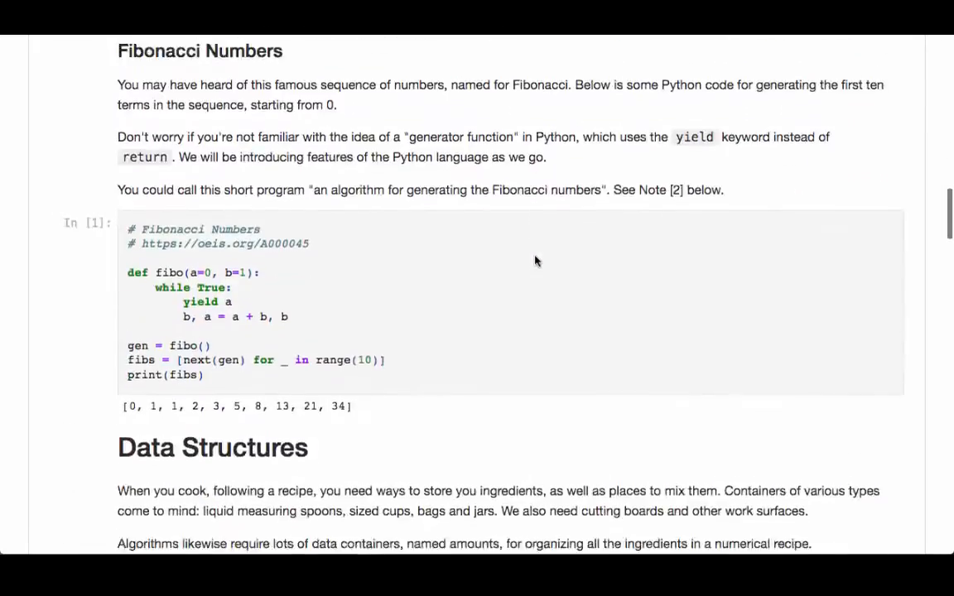
scroll("down", 3)
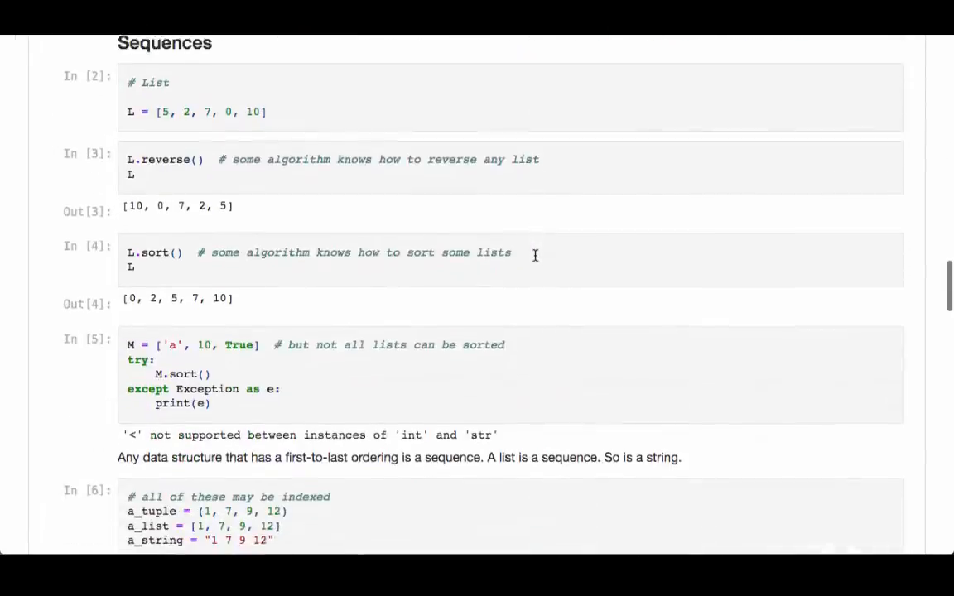
scroll("down", 3)
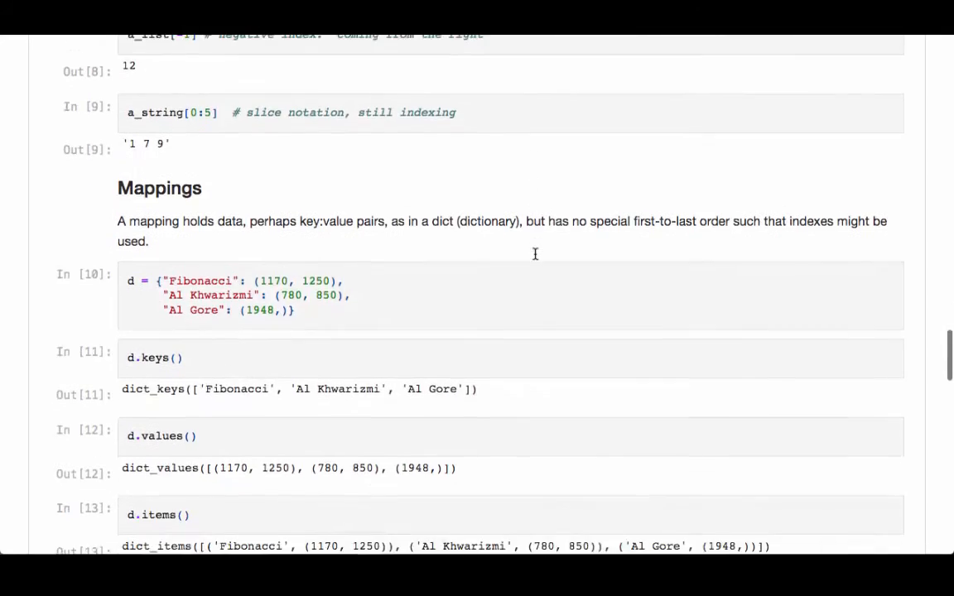
scroll("down", 3)
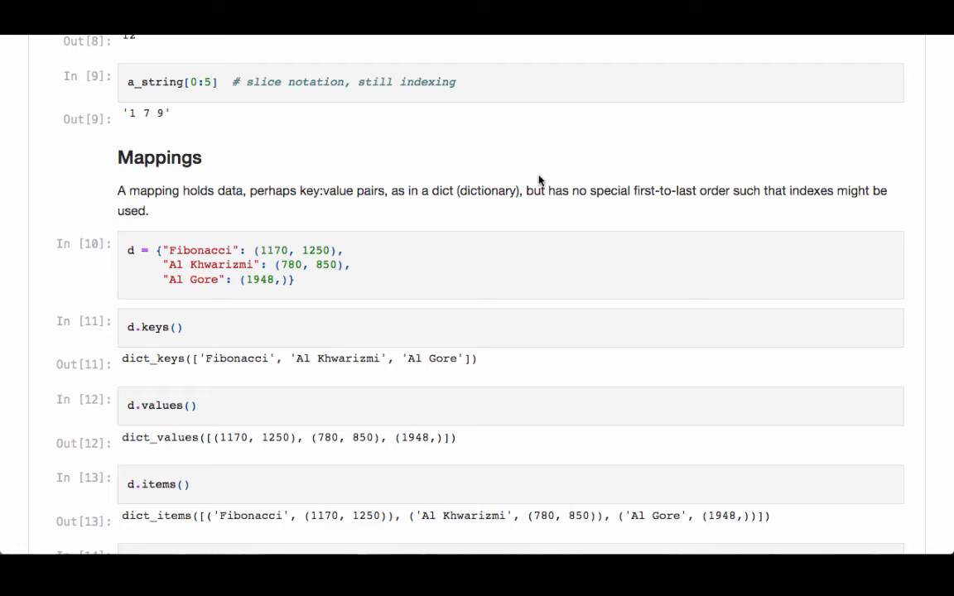
mouse_move(717, 166)
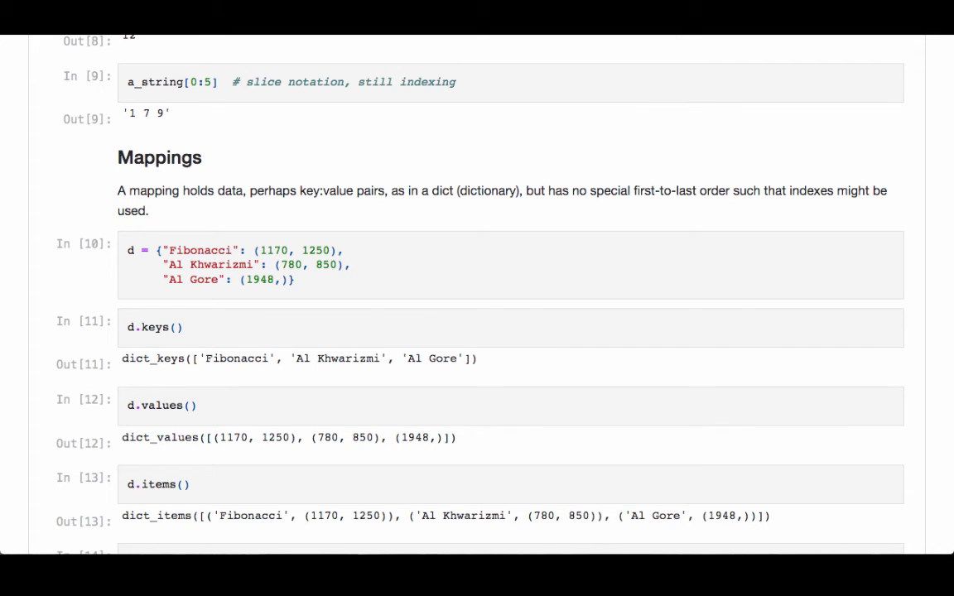
mouse_move(687, 249)
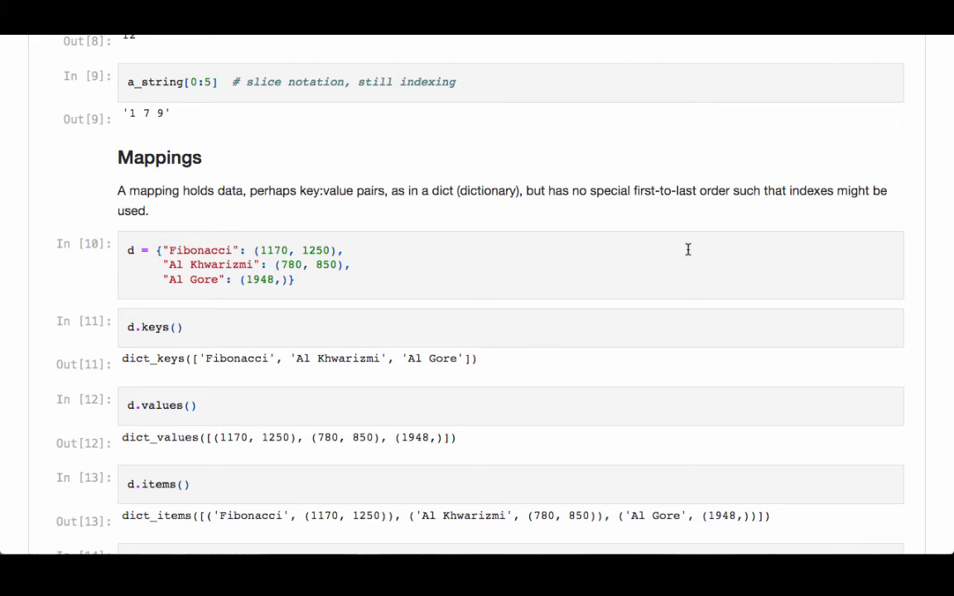
scroll("down", 3)
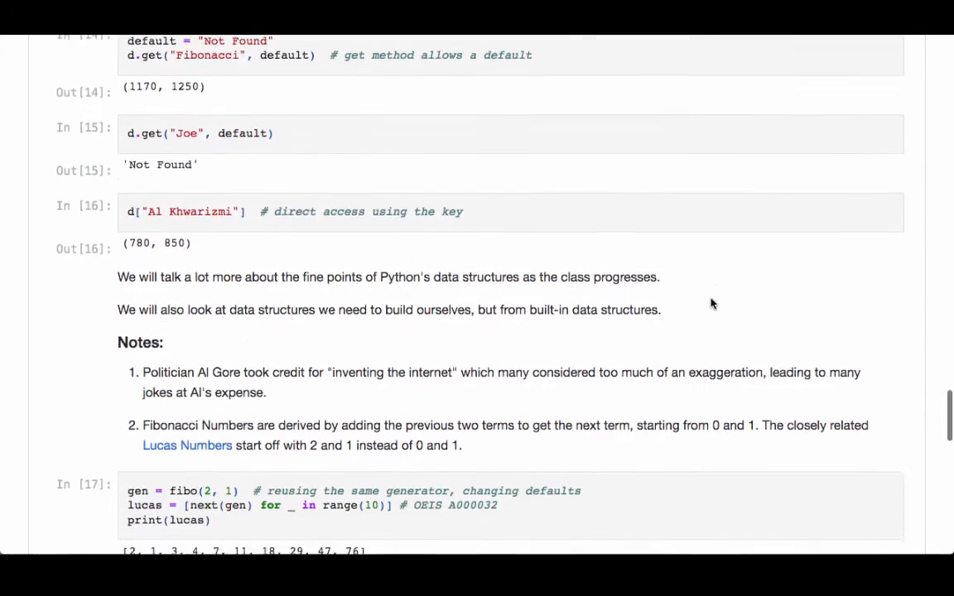
Read the notebook past Collectible / Recommended Books, then back to the Grain of Sand Disambiguation post.
scroll("down", 3)
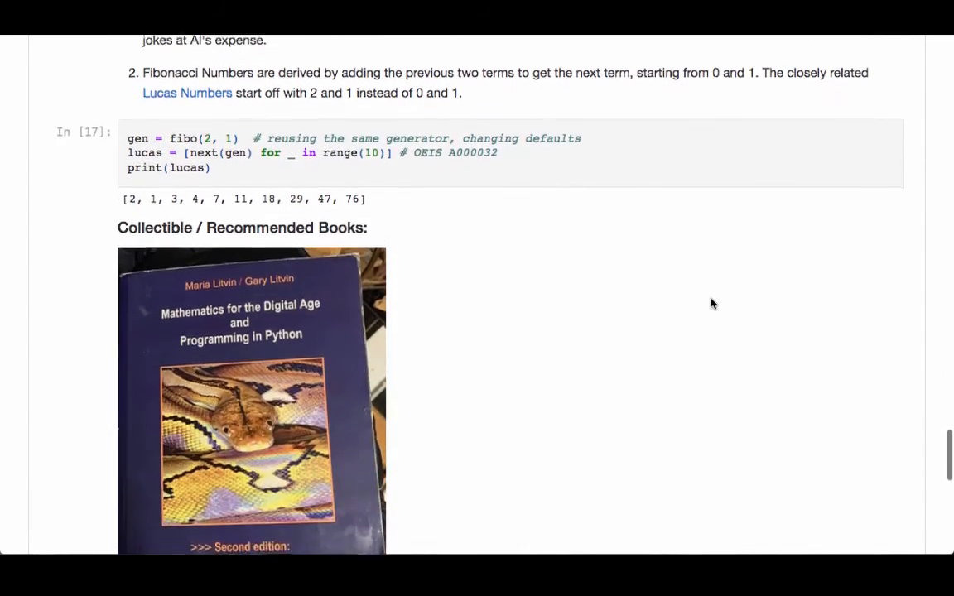
scroll("down", 3)
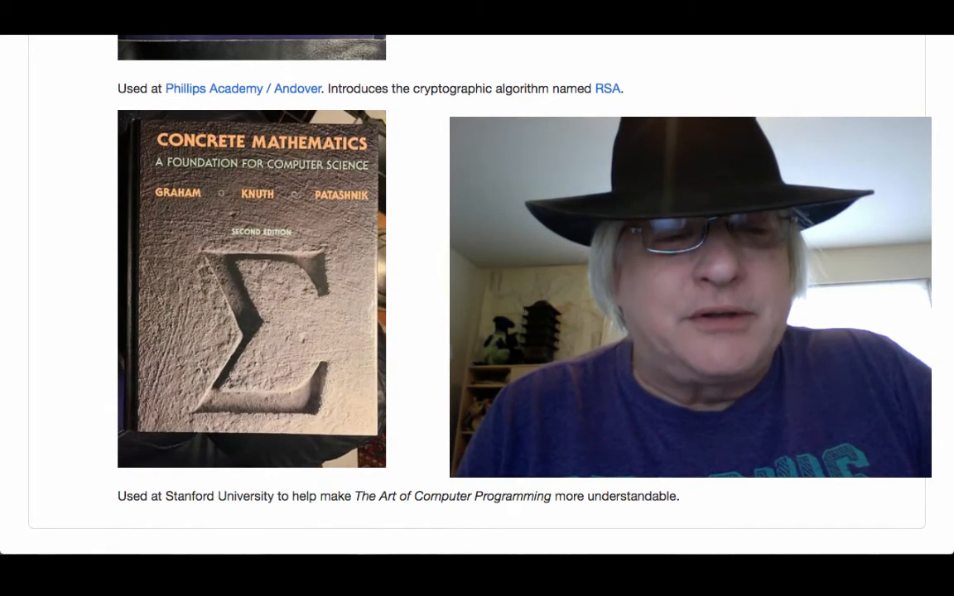
scroll("down", 3)
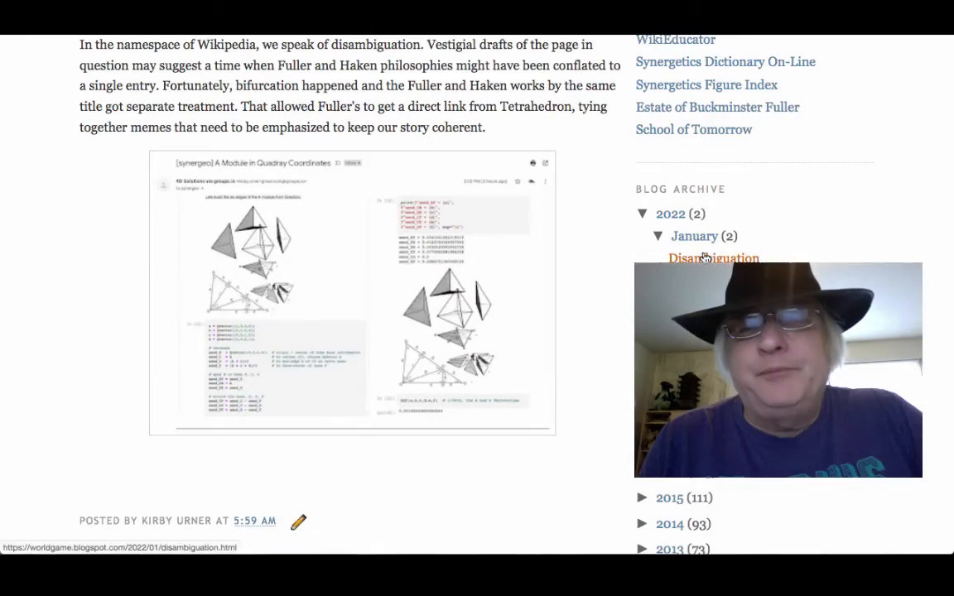
scroll("up", 3)
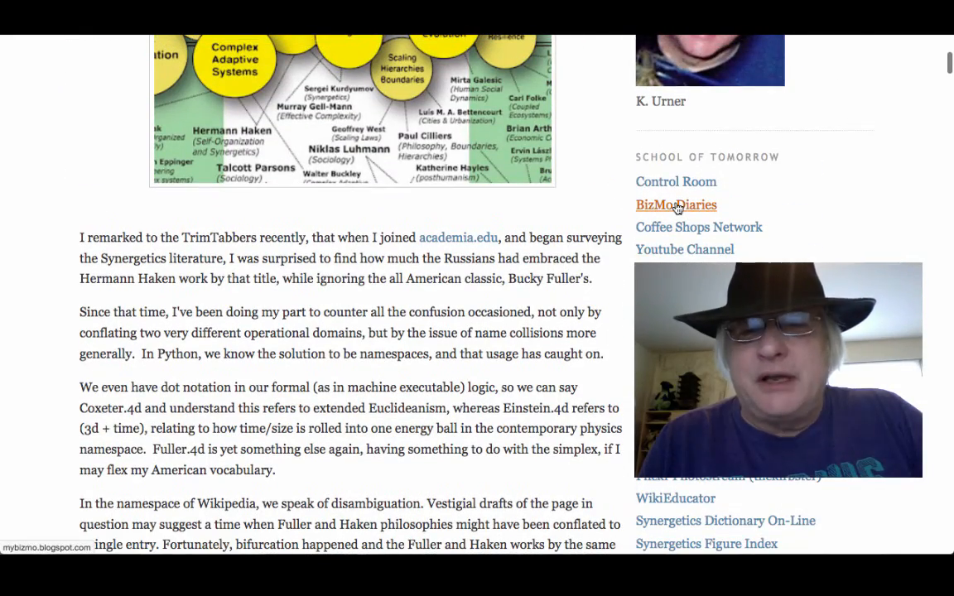
From the School of Tomorrow sidebar, read the Bizmo Diaries 'Churning' post down through Connections.
left_click(684, 250)
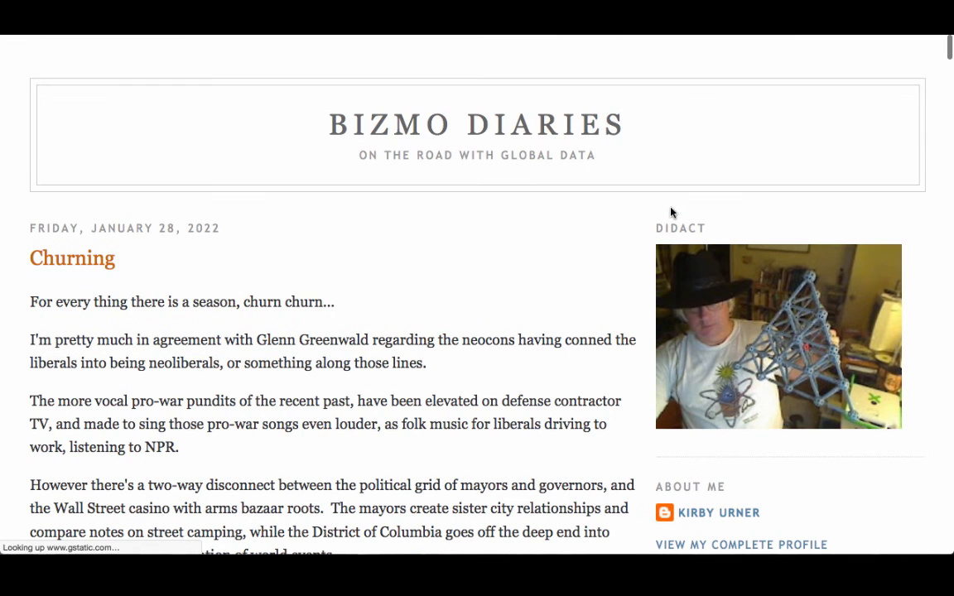
scroll("down", 3)
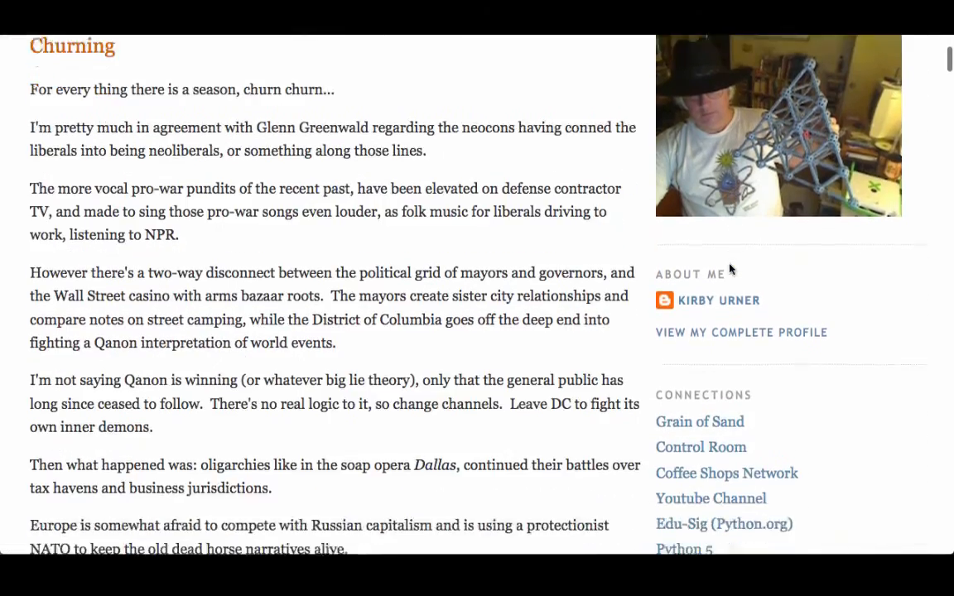
scroll("down", 3)
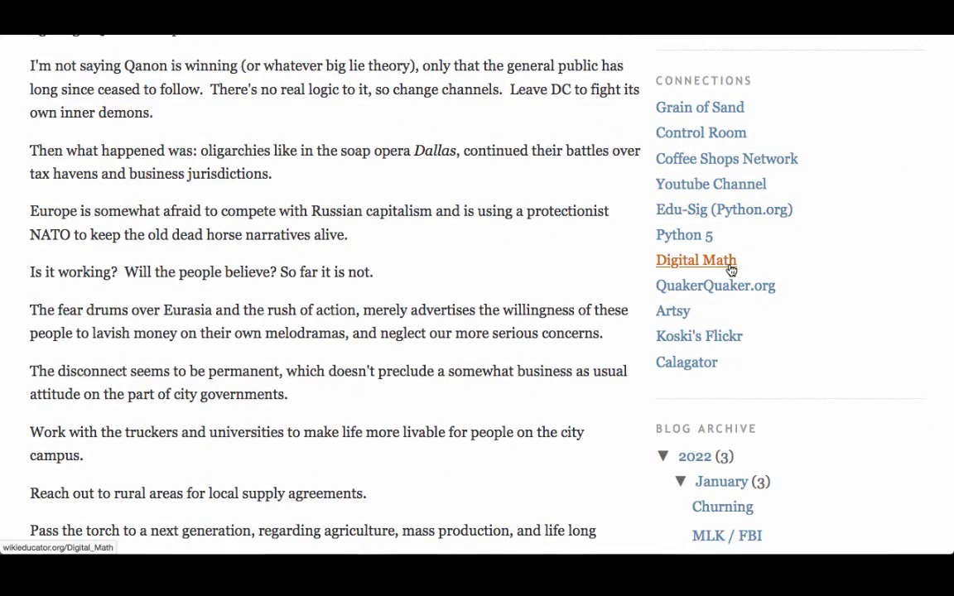
scroll("down", 3)
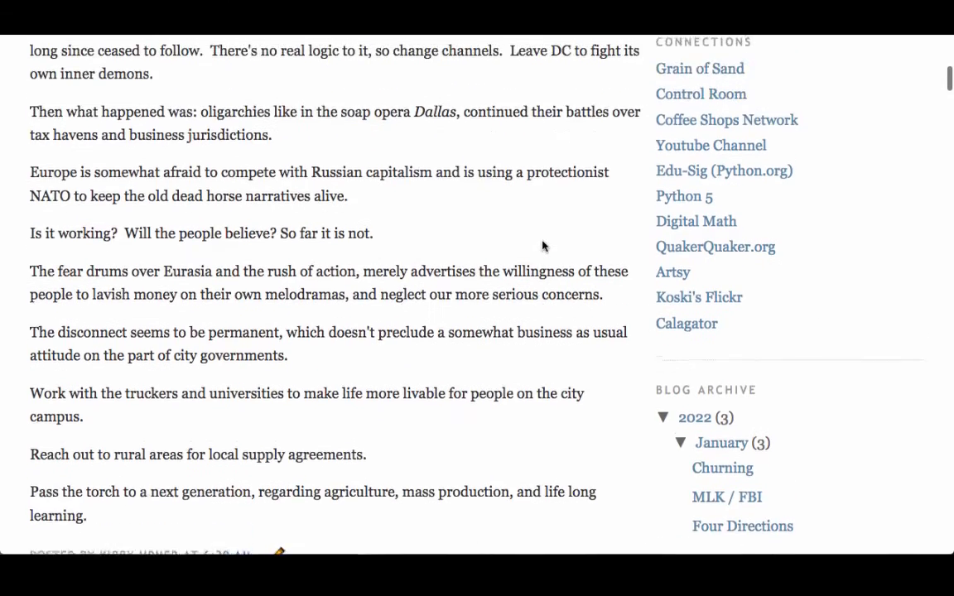
scroll("down", 3)
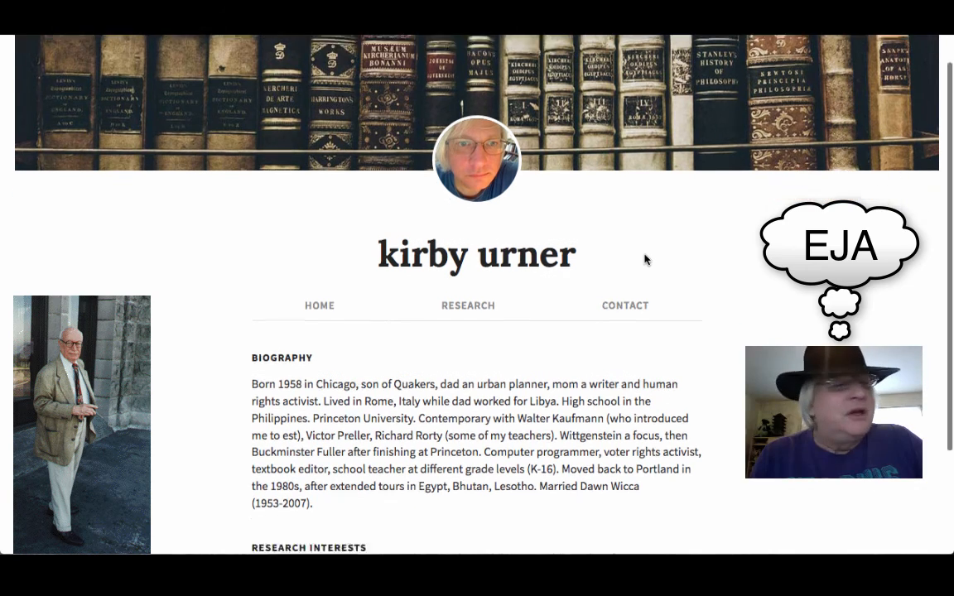
scroll("down", 3)
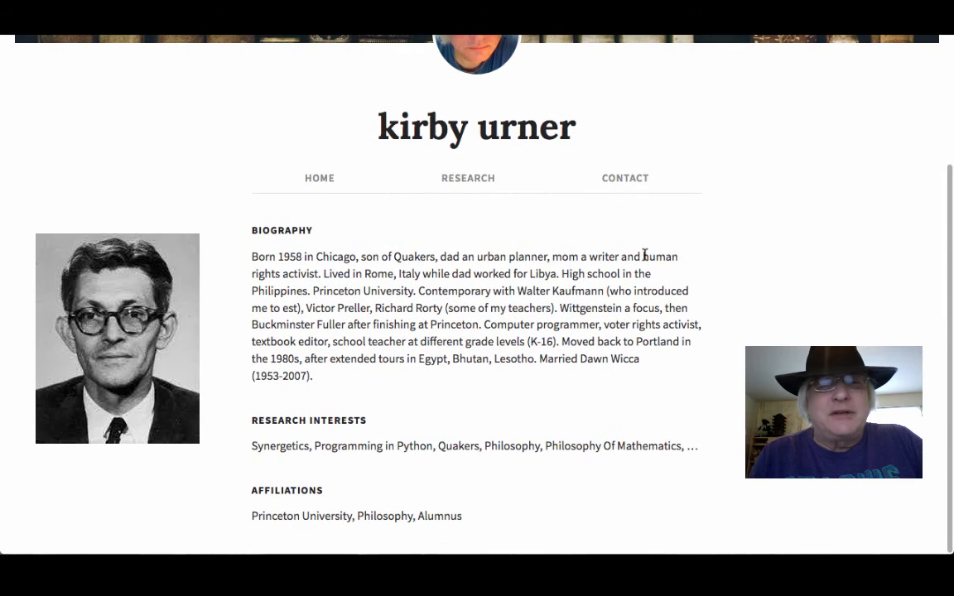